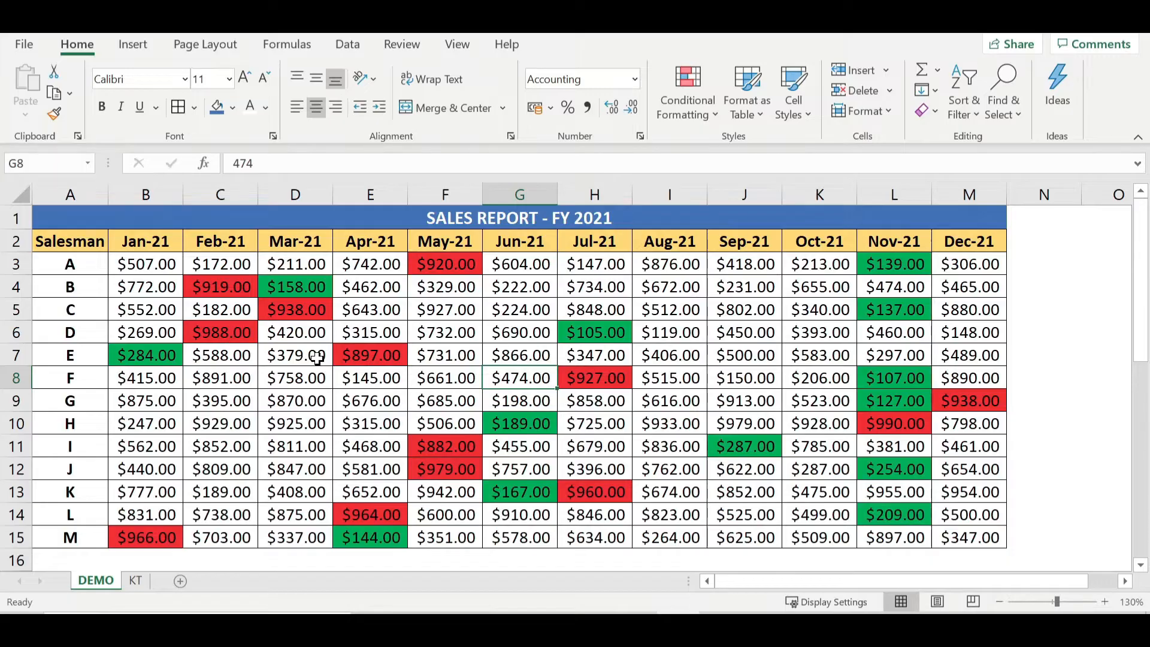
Point out salesman A's lowest ($139.00) and highest ($920.00) sales, and select row A
click(145, 264)
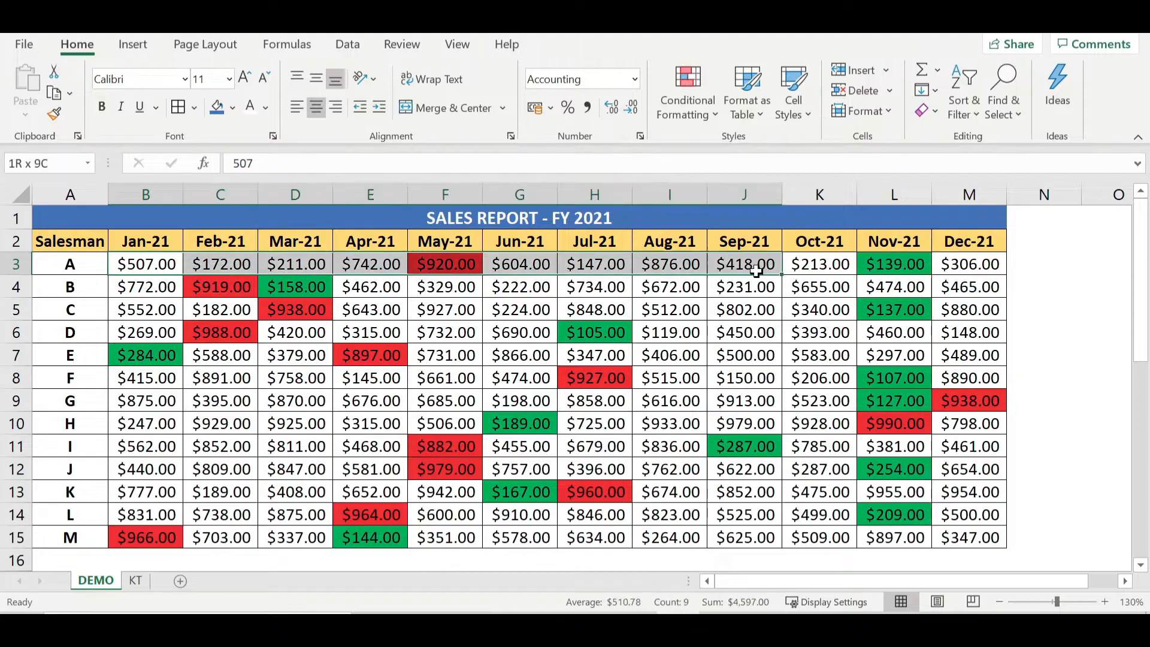
click(893, 264)
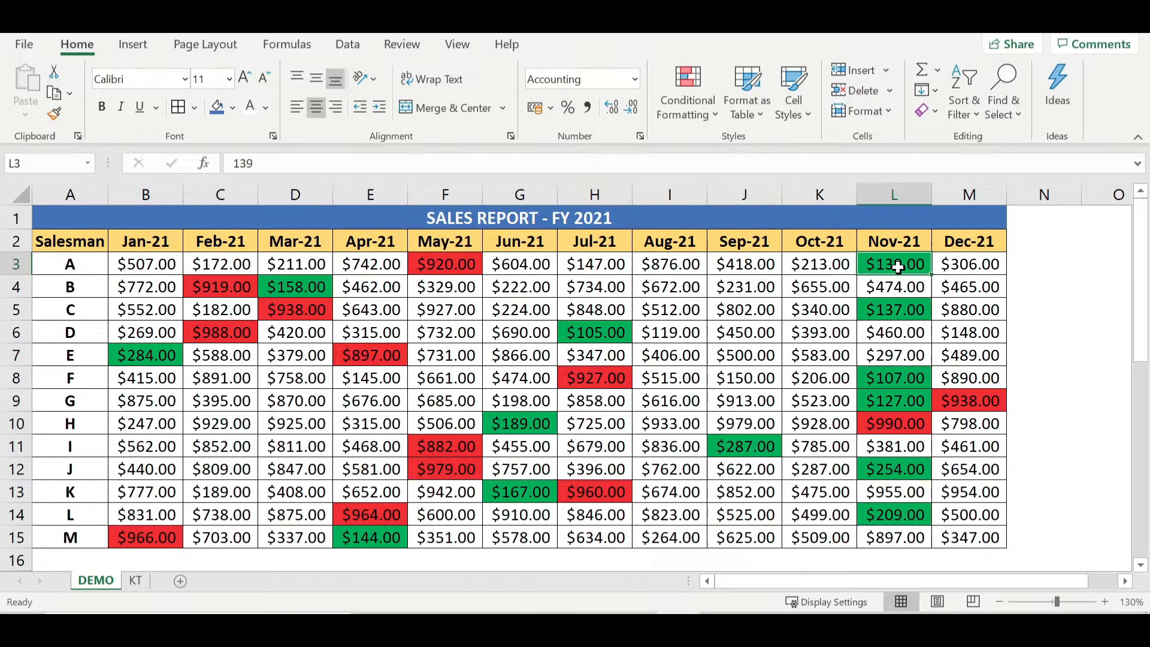
click(445, 265)
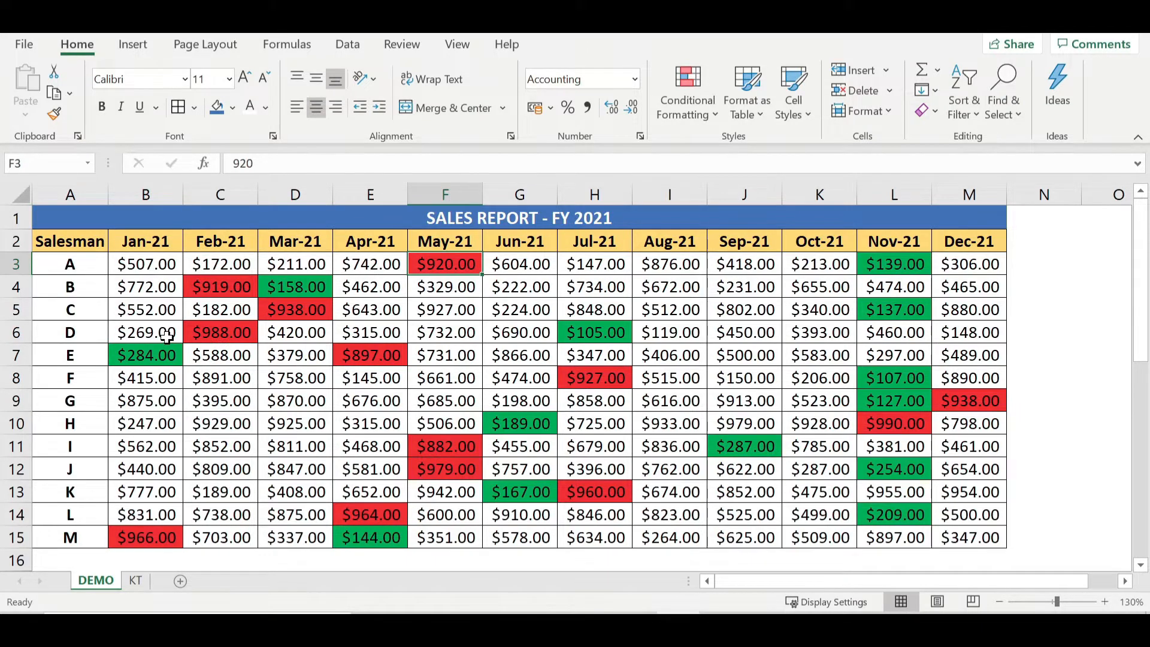
click(14, 264)
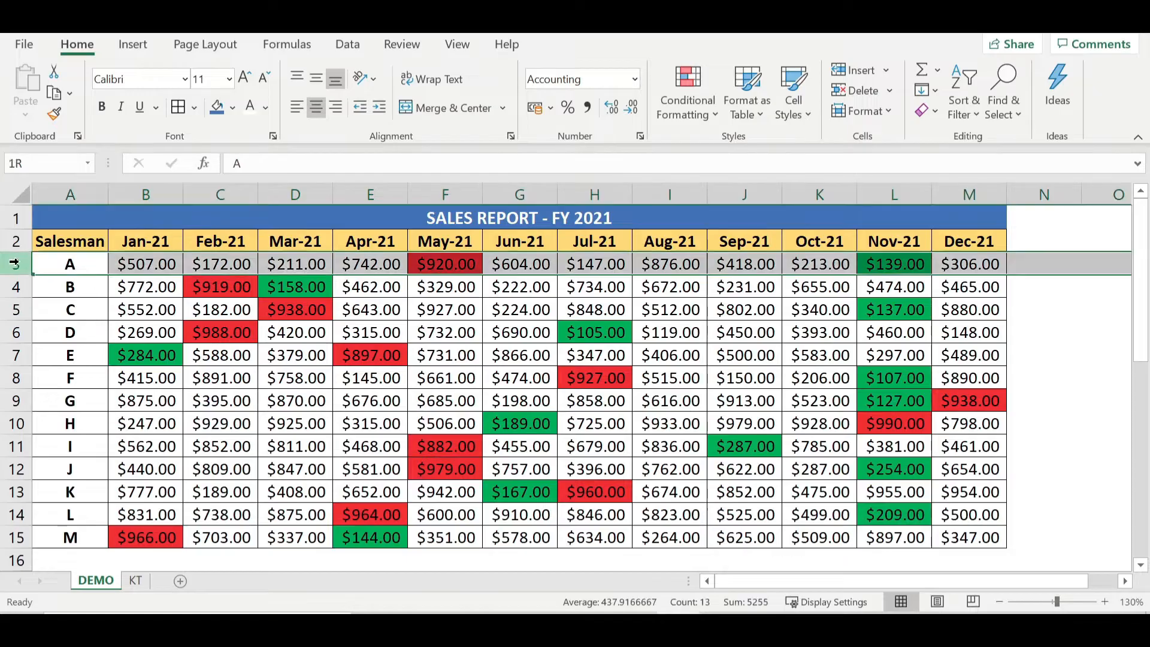
Enter 100 in salesman A's Jul-21 cell (H3) and 2000 in Feb-21 (C3)
click(70, 264)
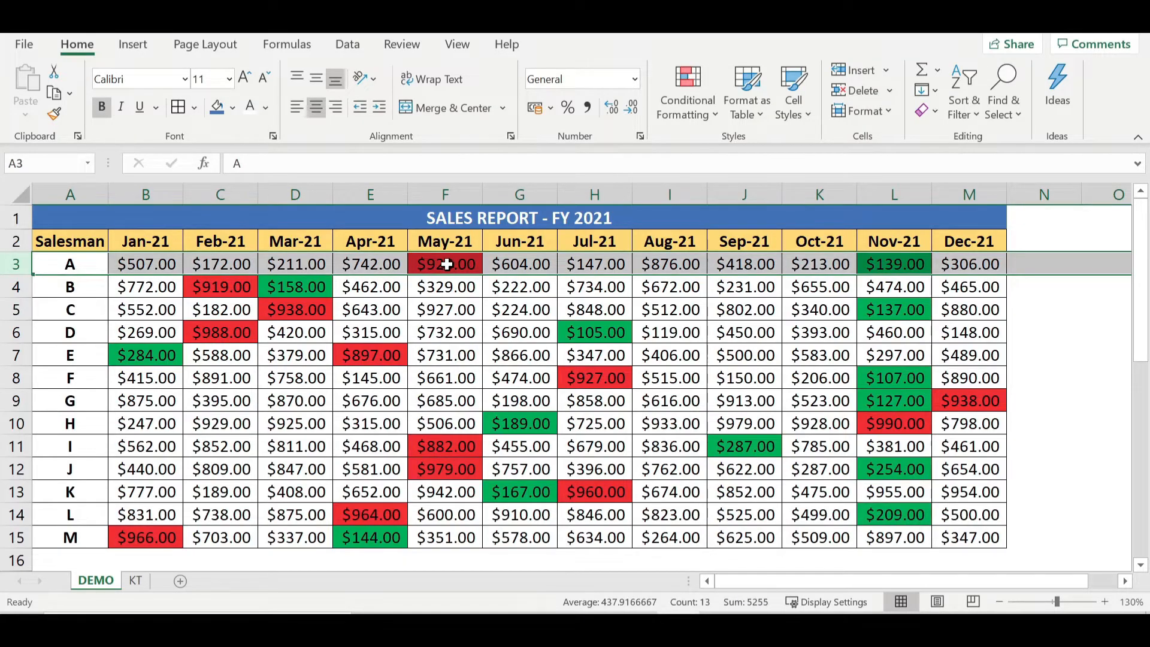
mouse_move(895, 264)
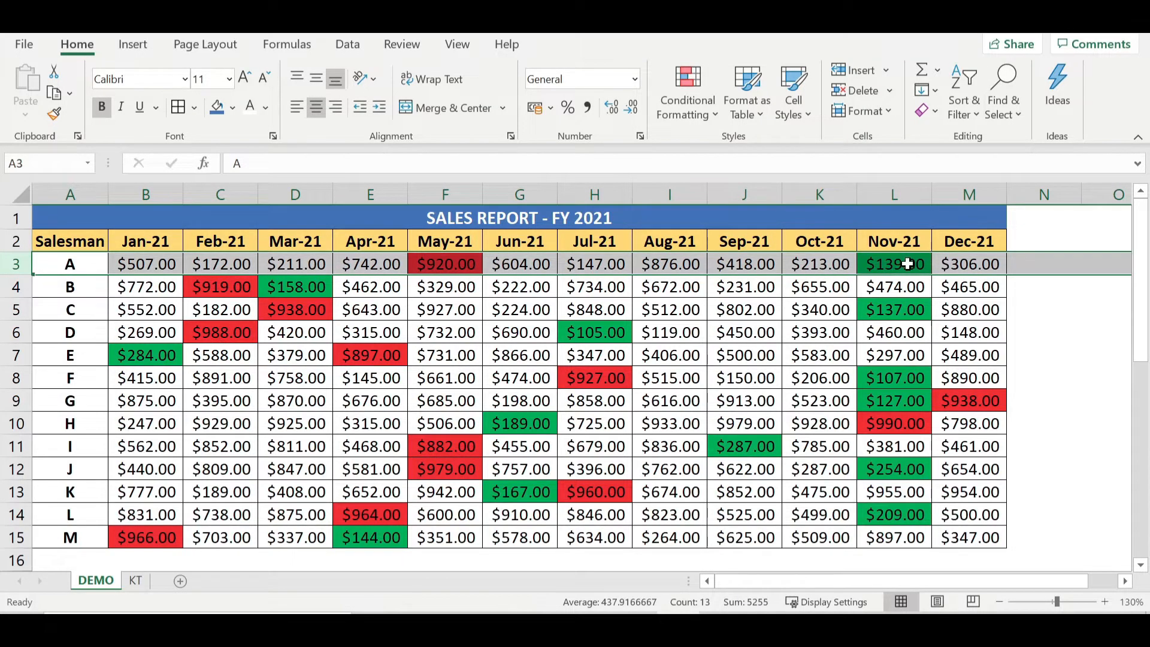
click(594, 264)
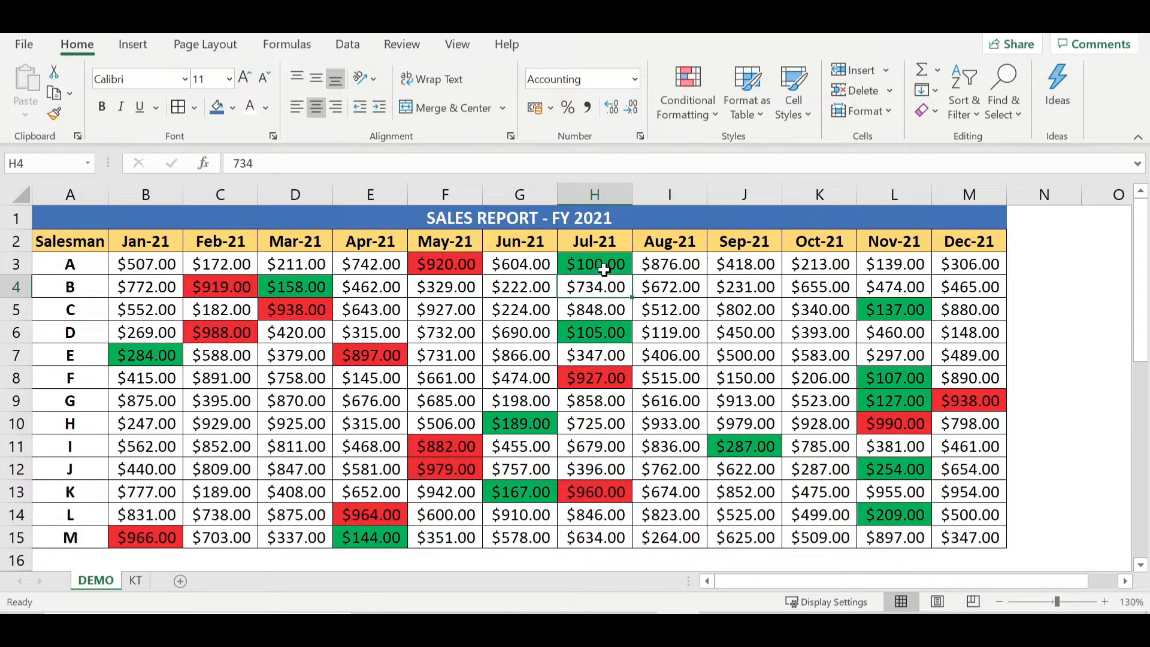
mouse_move(824, 268)
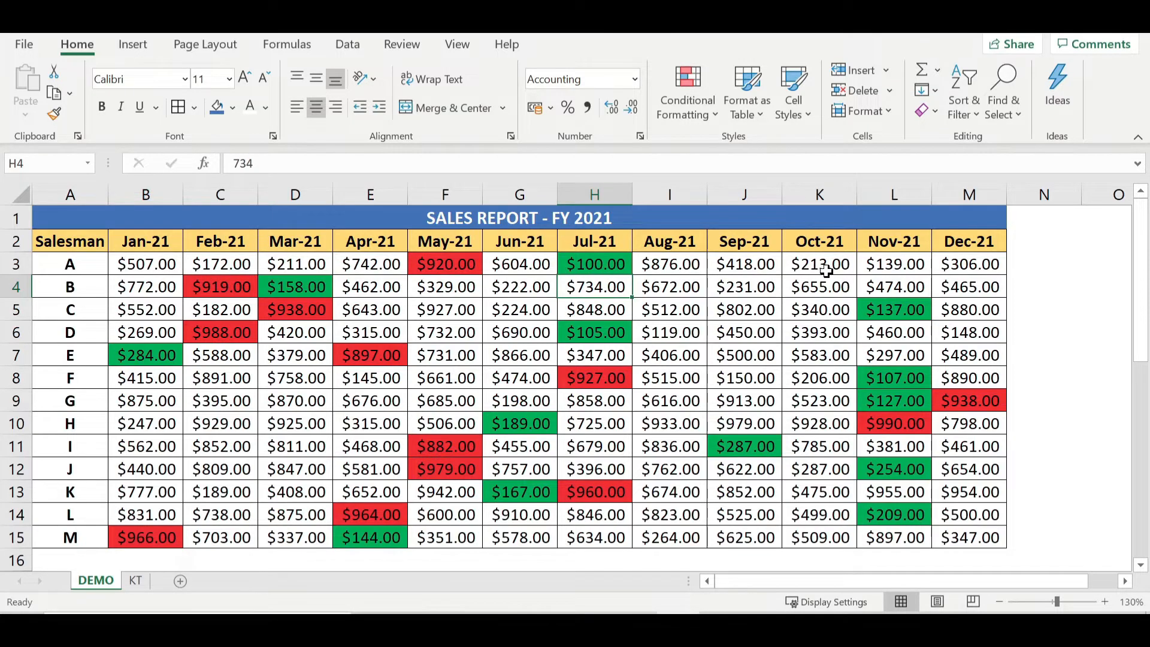
mouse_move(262, 264)
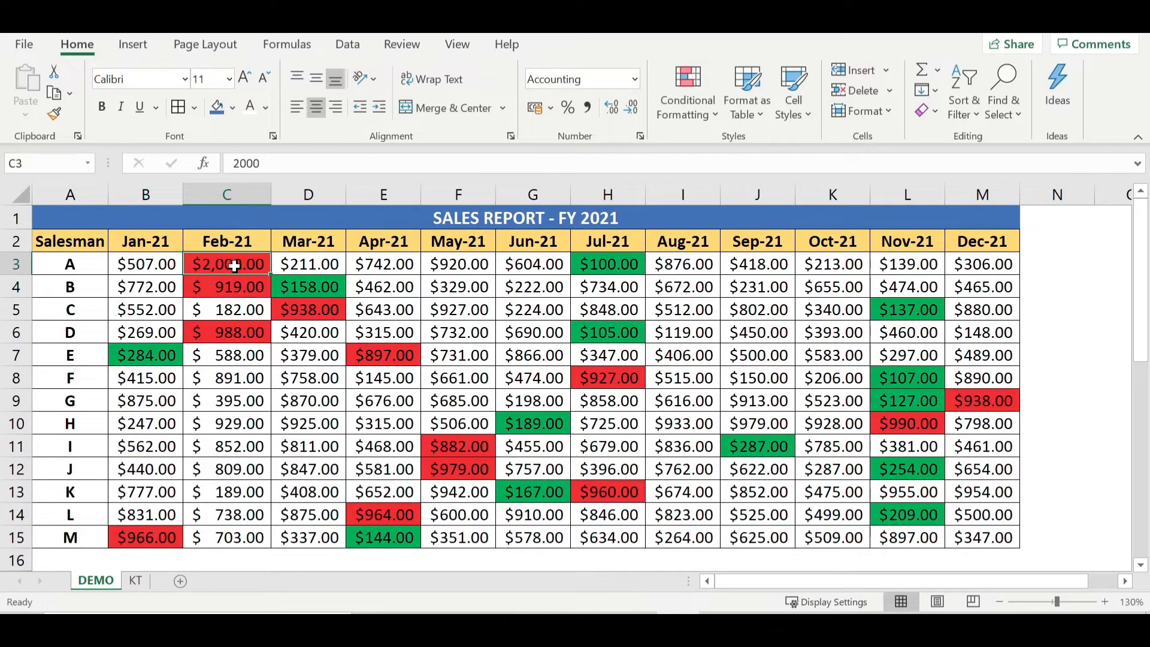
click(145, 264)
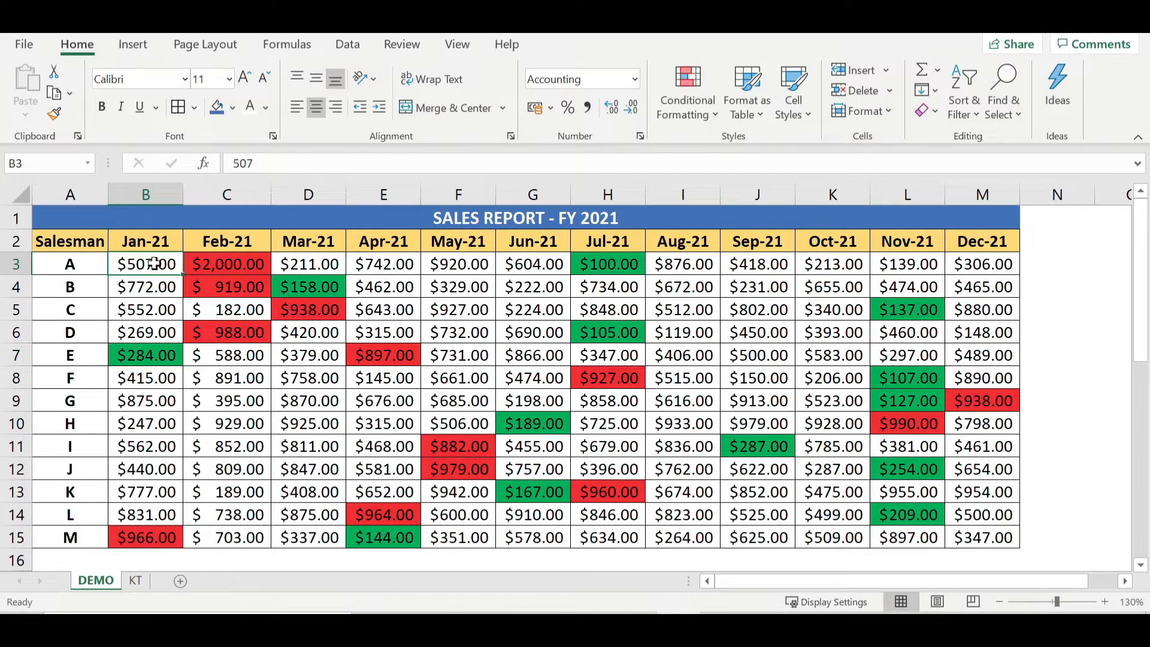
click(458, 356)
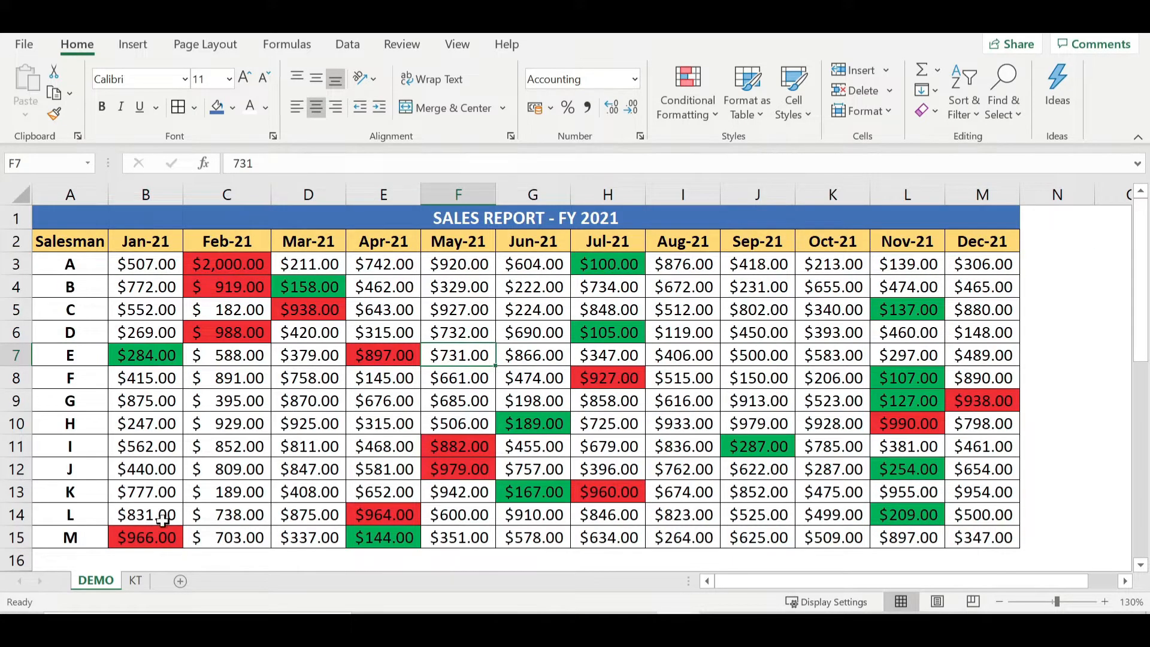
On the KT sheet, select the B3:M15 sales figures and start a new conditional formatting rule
click(135, 581)
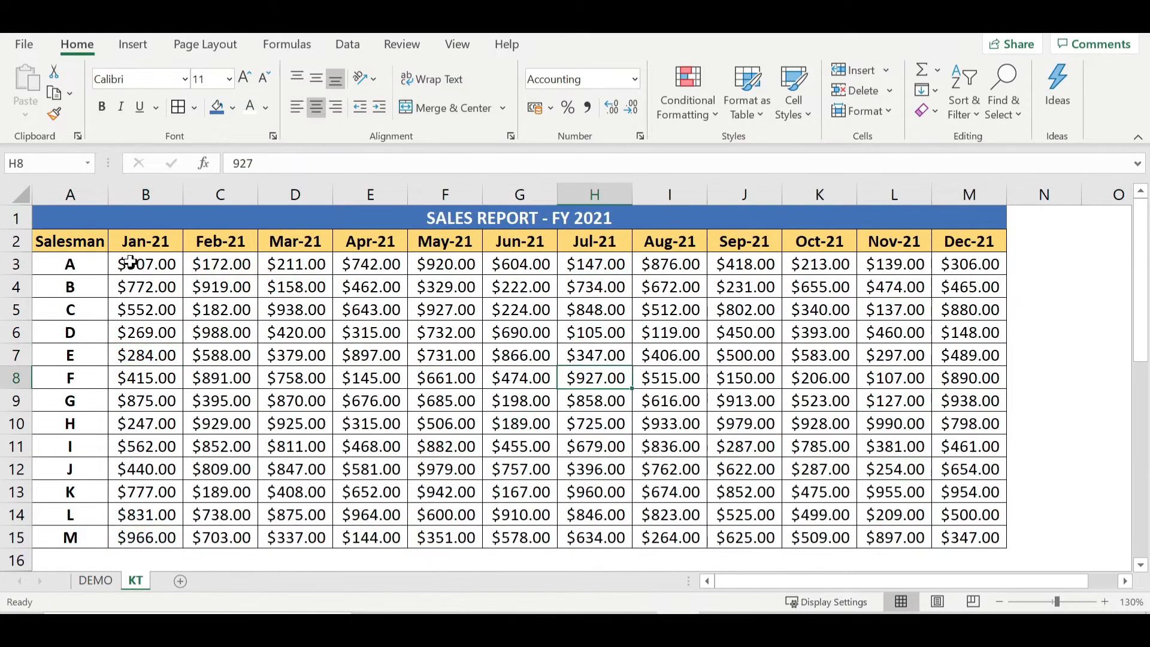
click(145, 265)
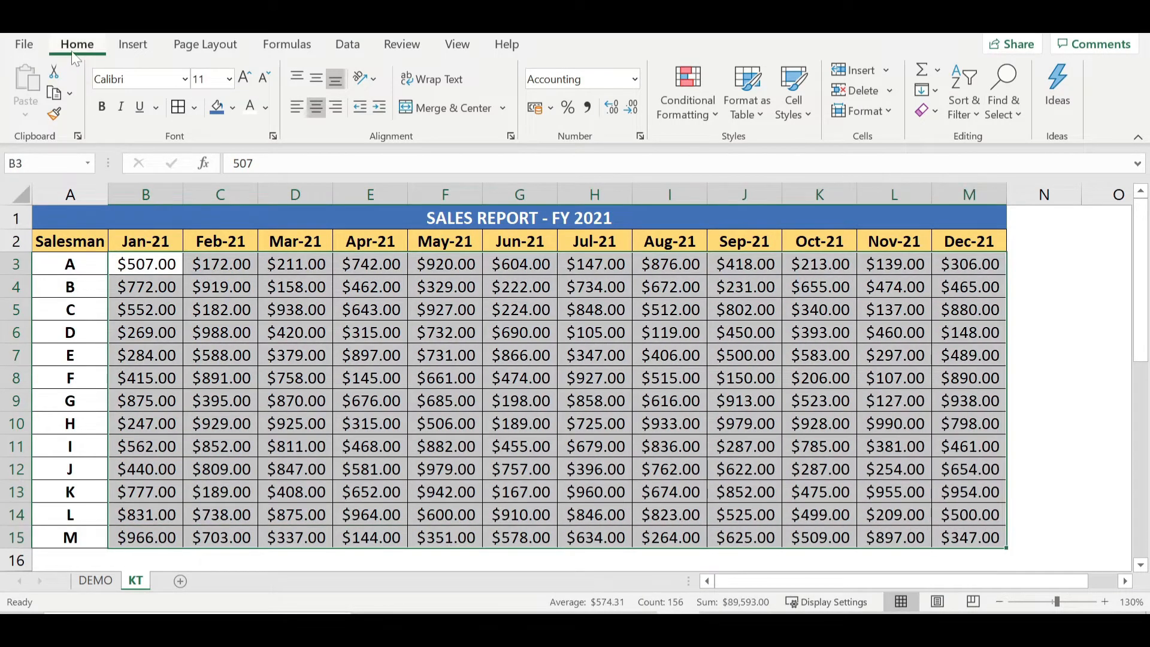
click(686, 92)
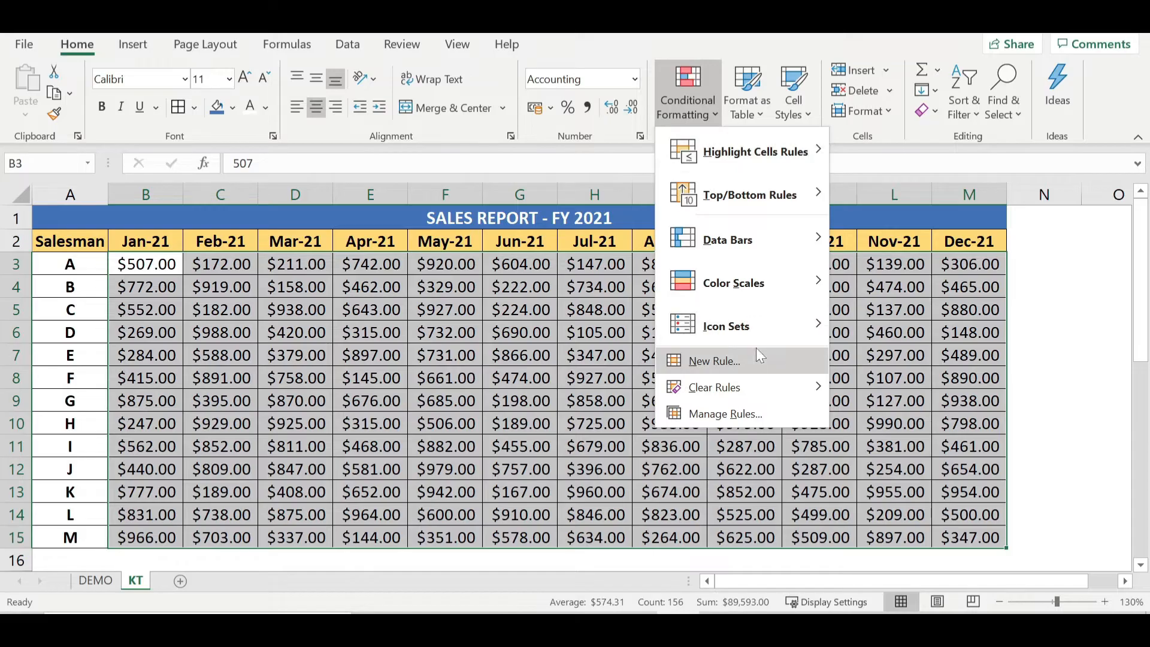
click(713, 360)
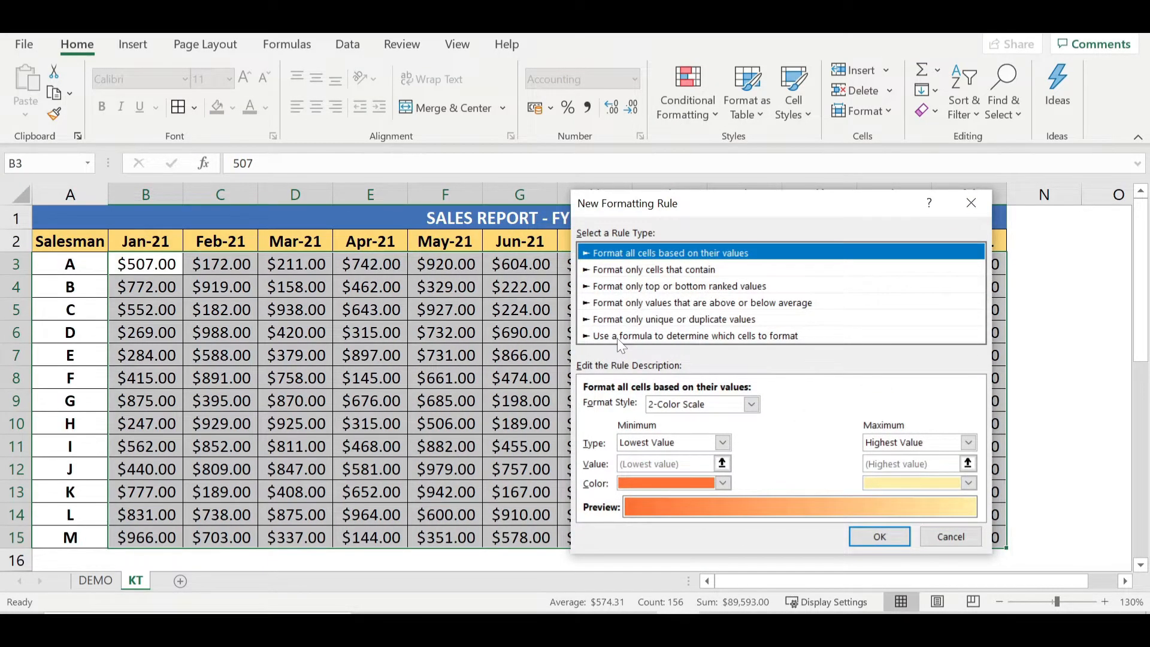
Add a formula rule =B3=MIN($B3:$M3) with a light orange fill
click(692, 335)
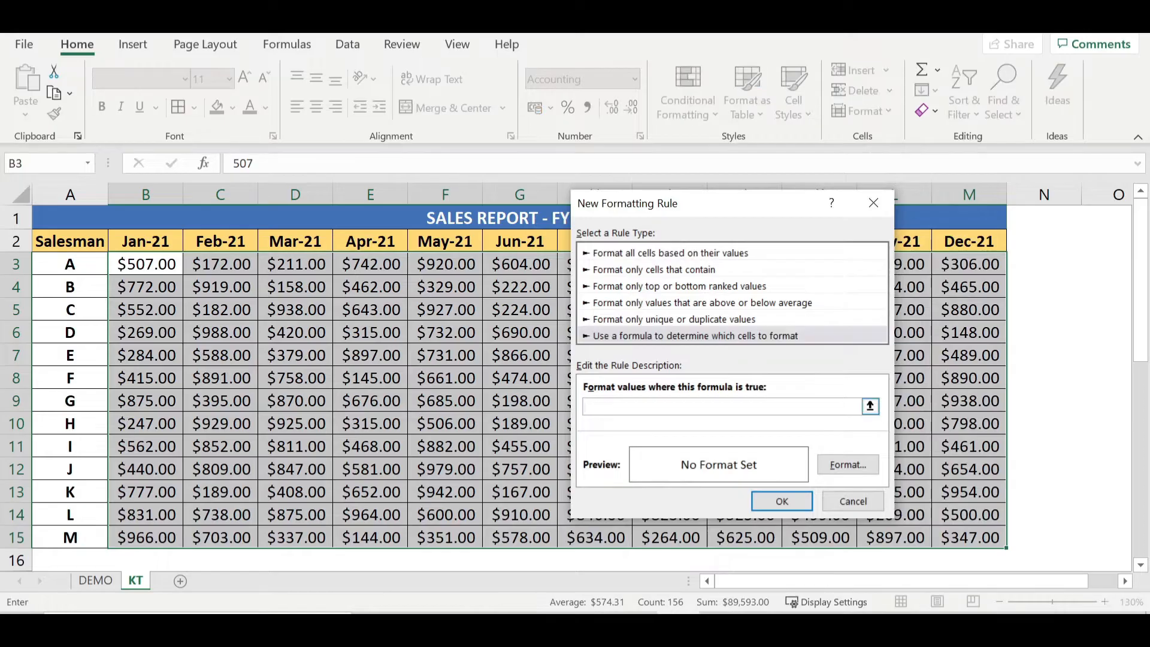
text(=)
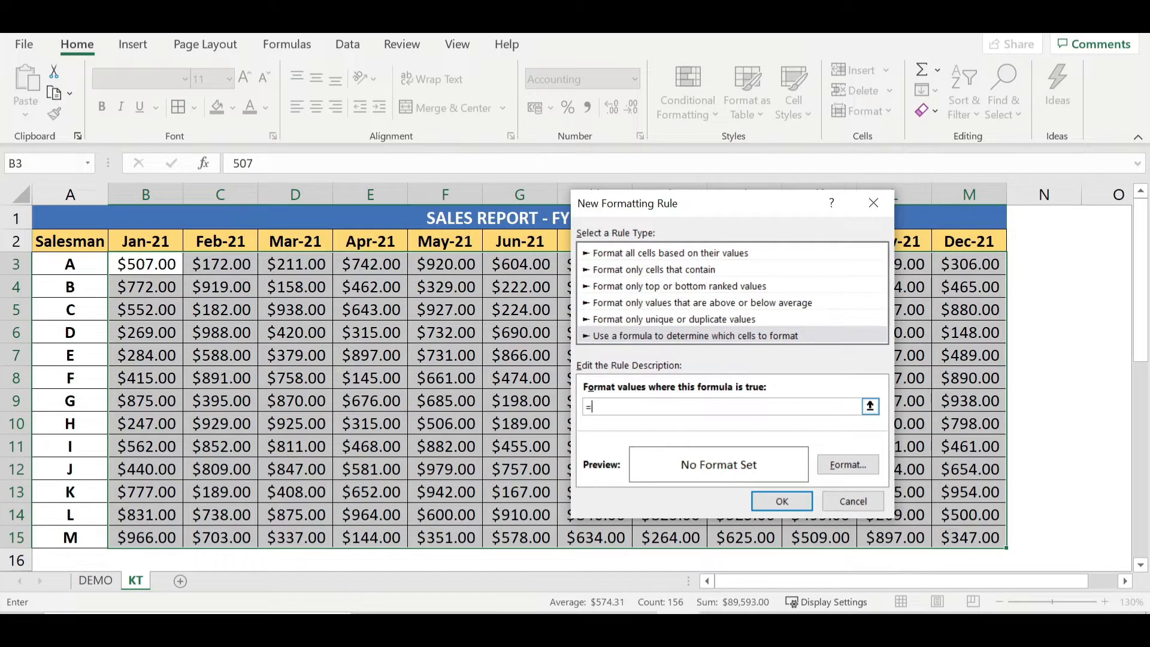
mouse_move(1071, 379)
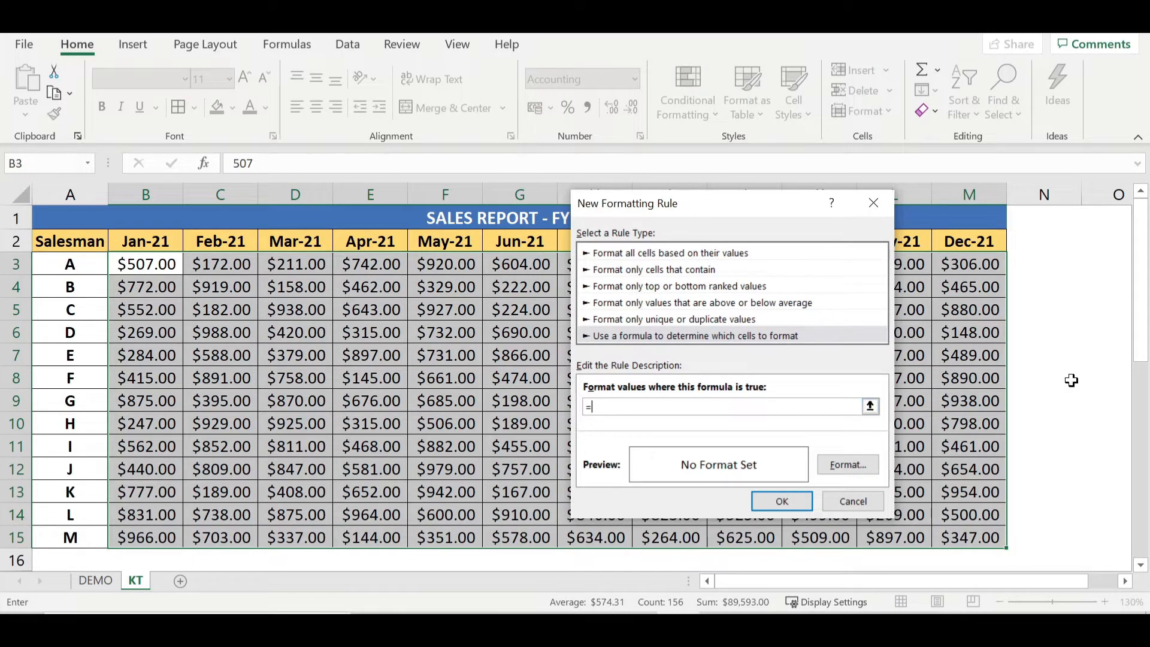
mouse_move(865, 422)
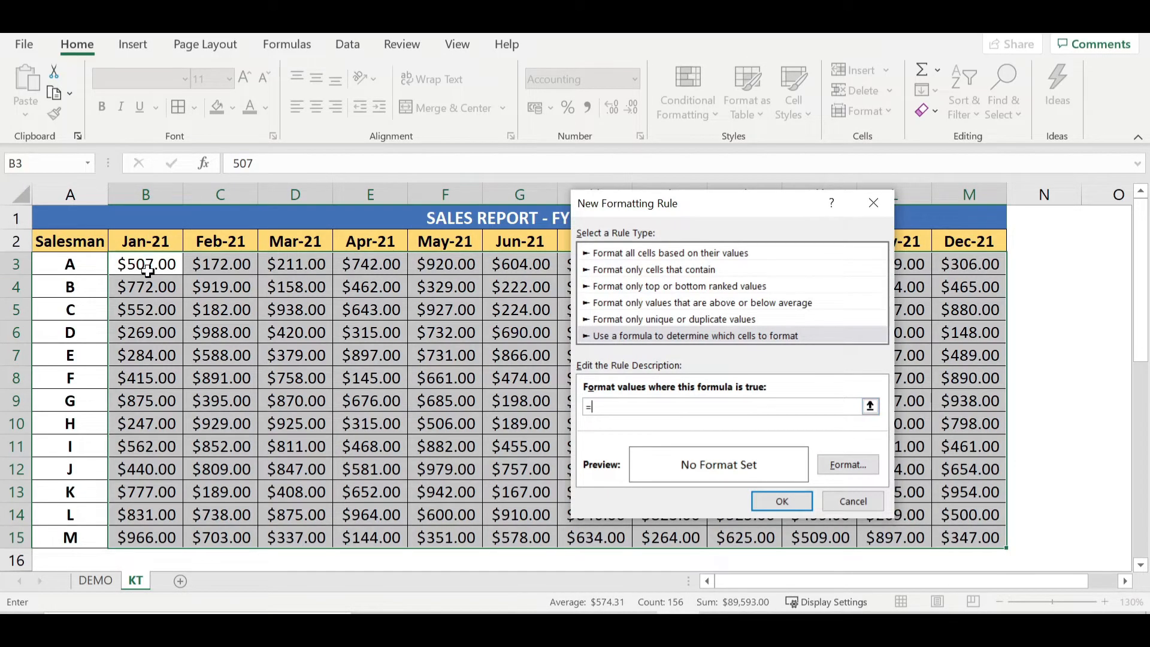
text(B3=)
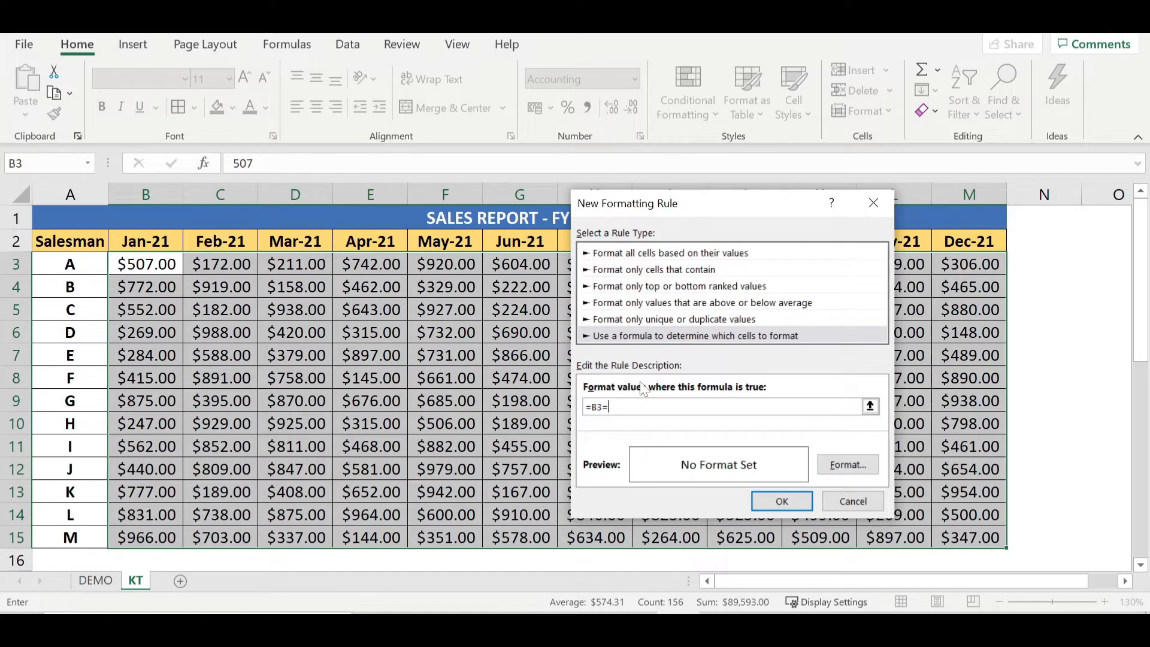
text(MIN)
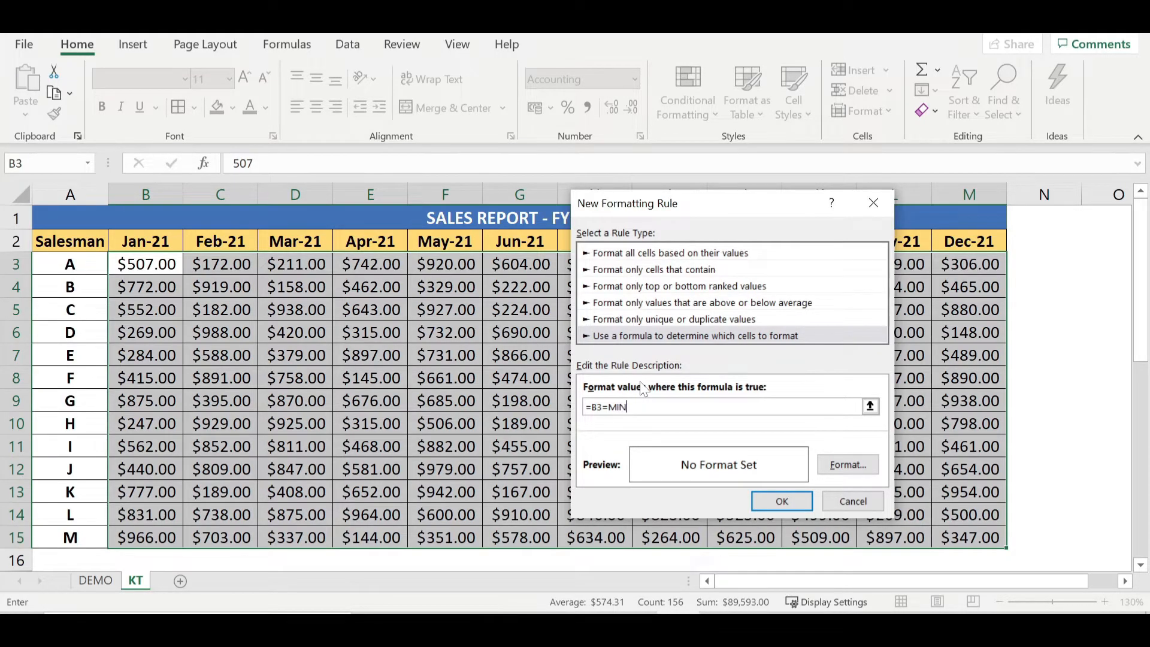
text((B3:)
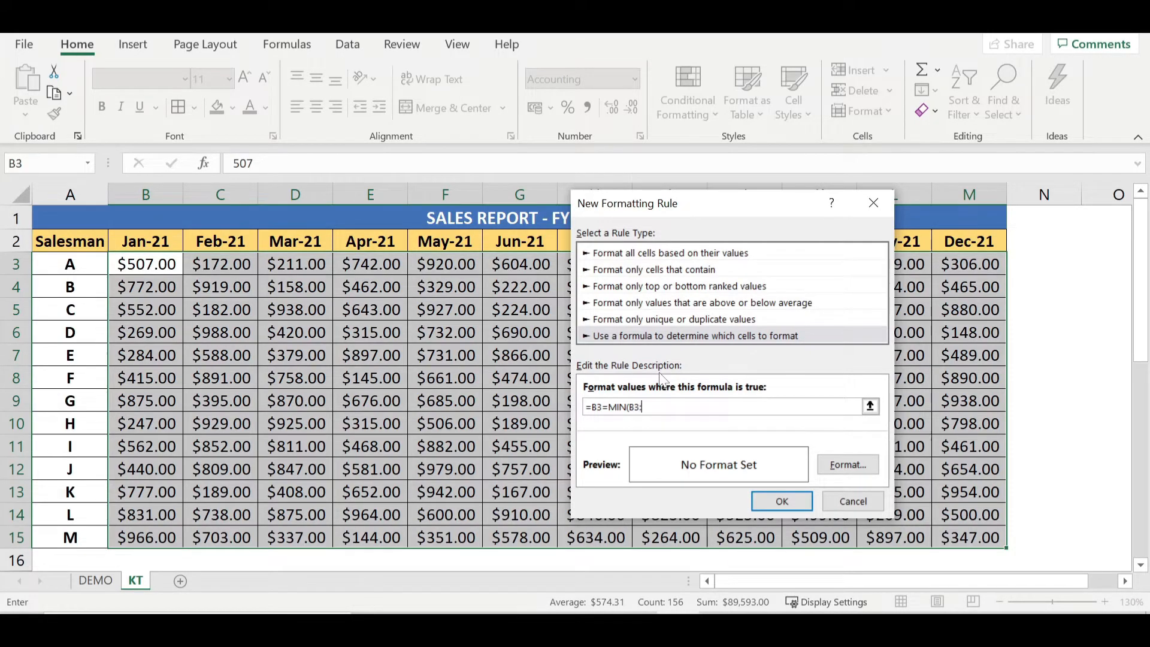
mouse_move(976, 262)
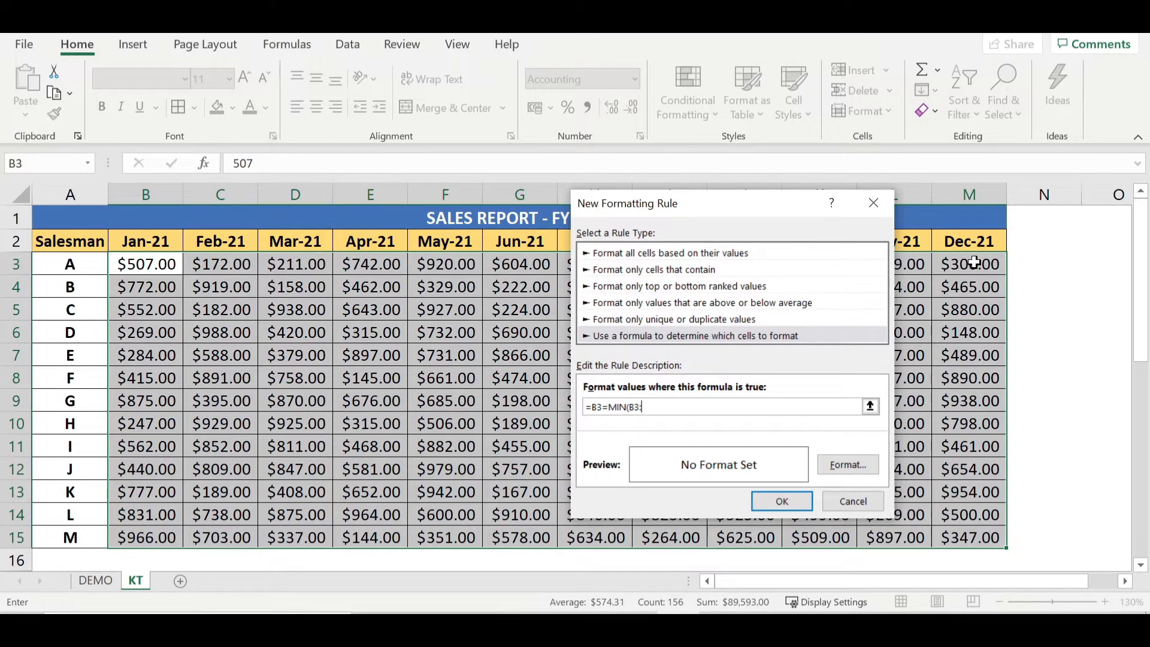
text(M3))
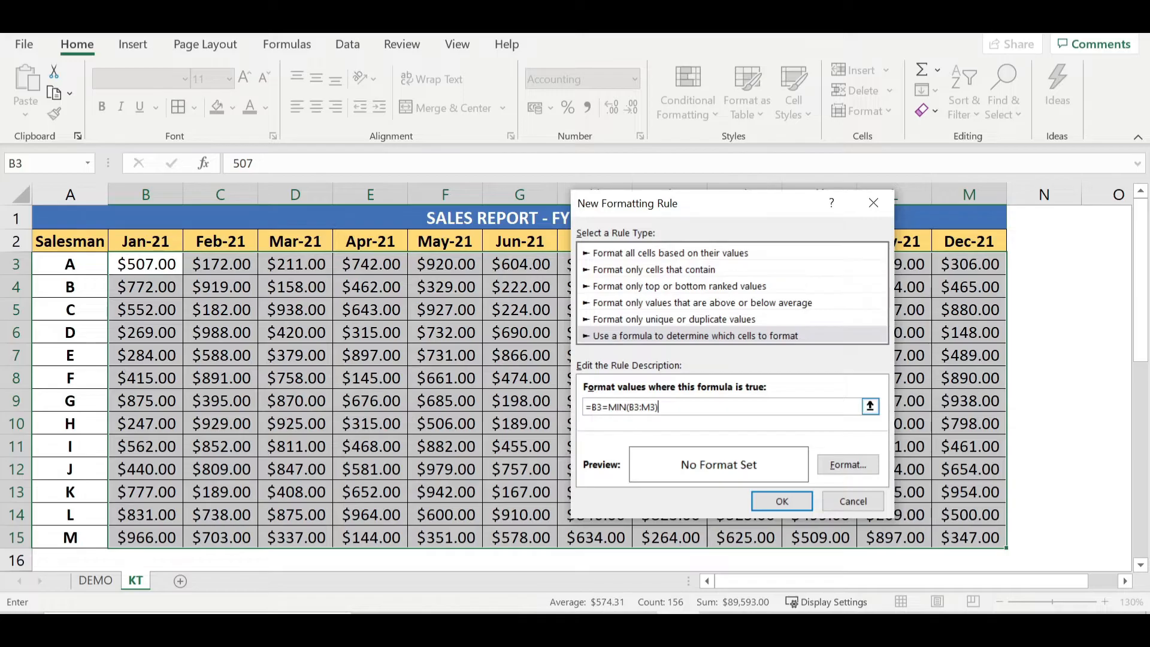
mouse_move(682, 403)
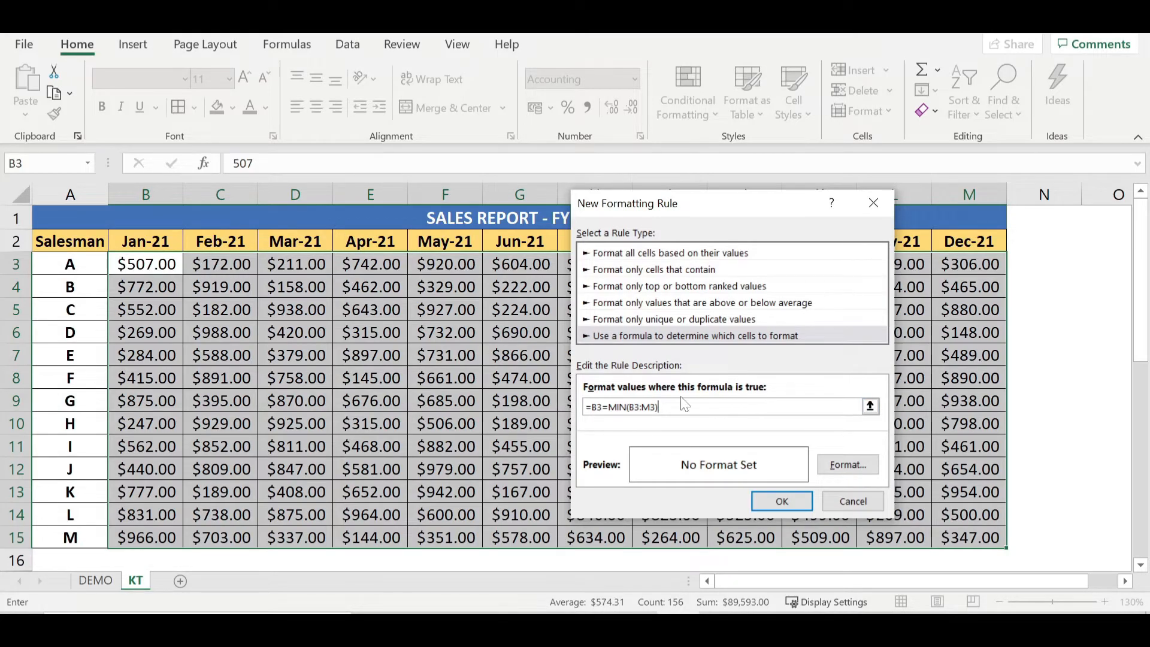
mouse_move(679, 421)
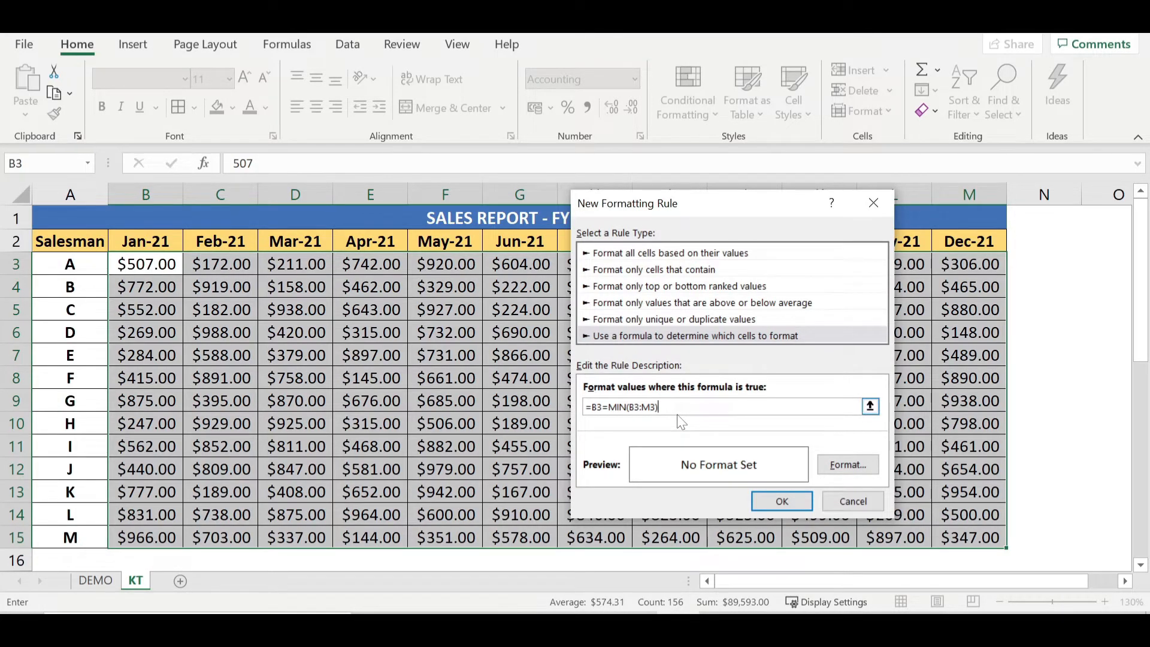
mouse_move(847, 456)
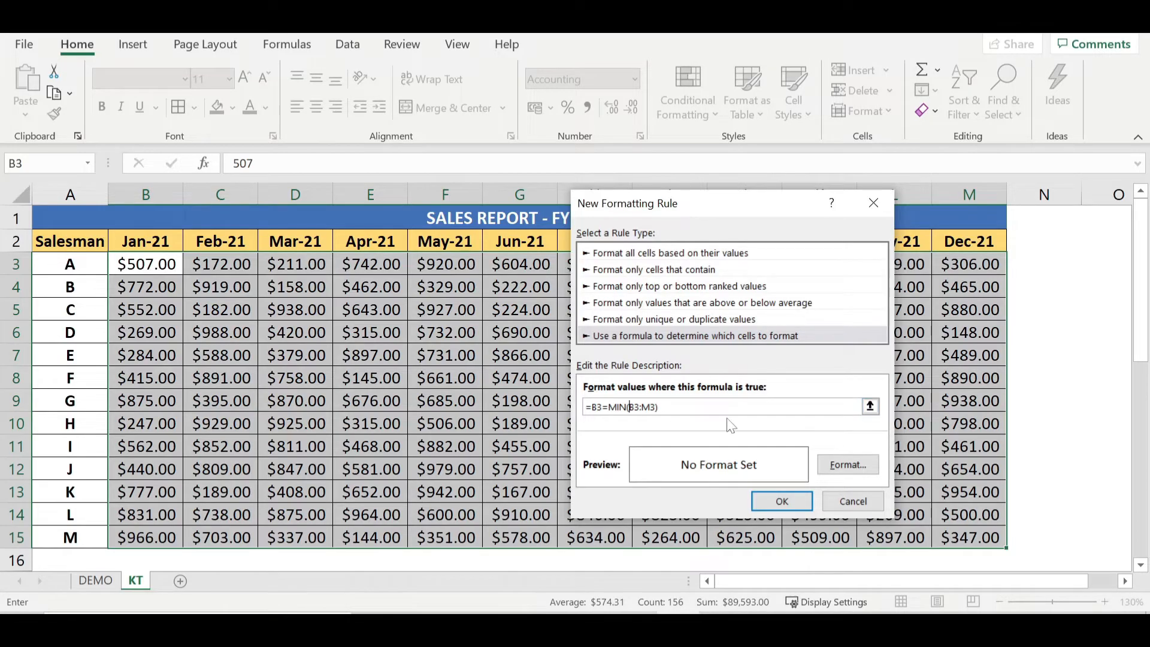
text($)
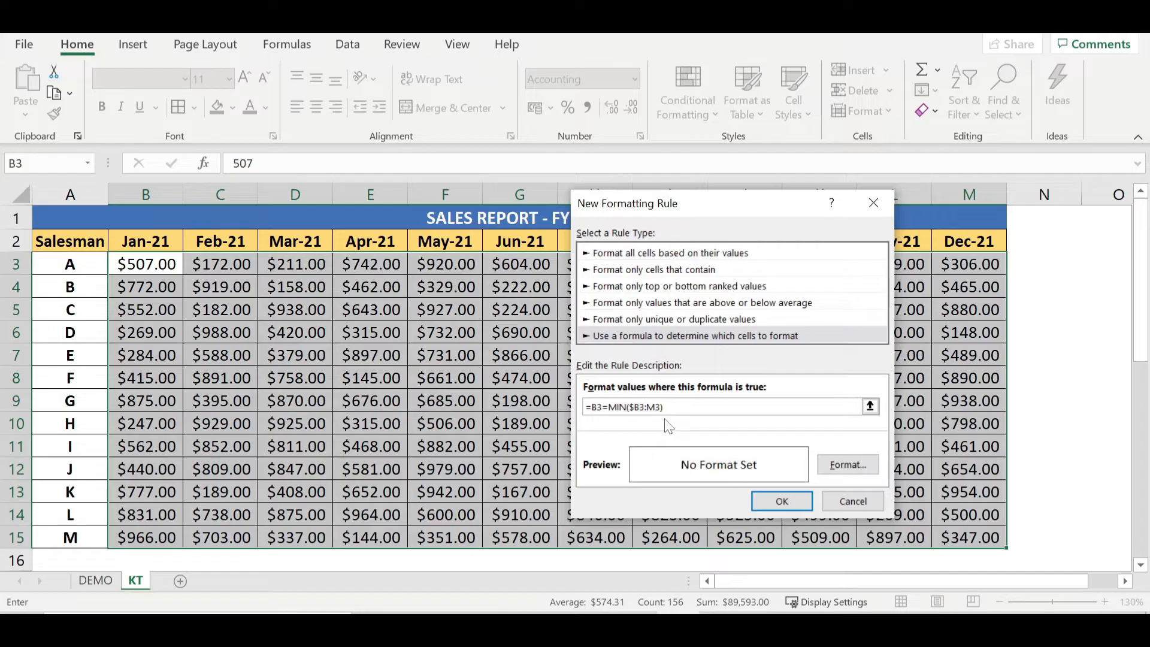
click(847, 465)
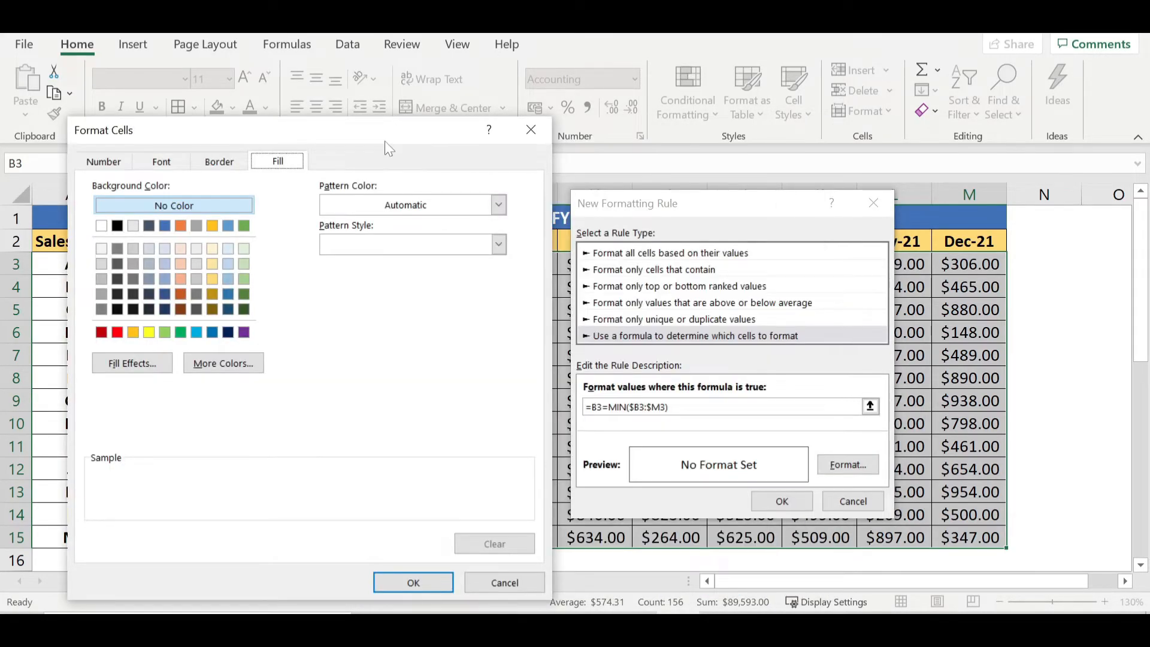
mouse_move(211, 309)
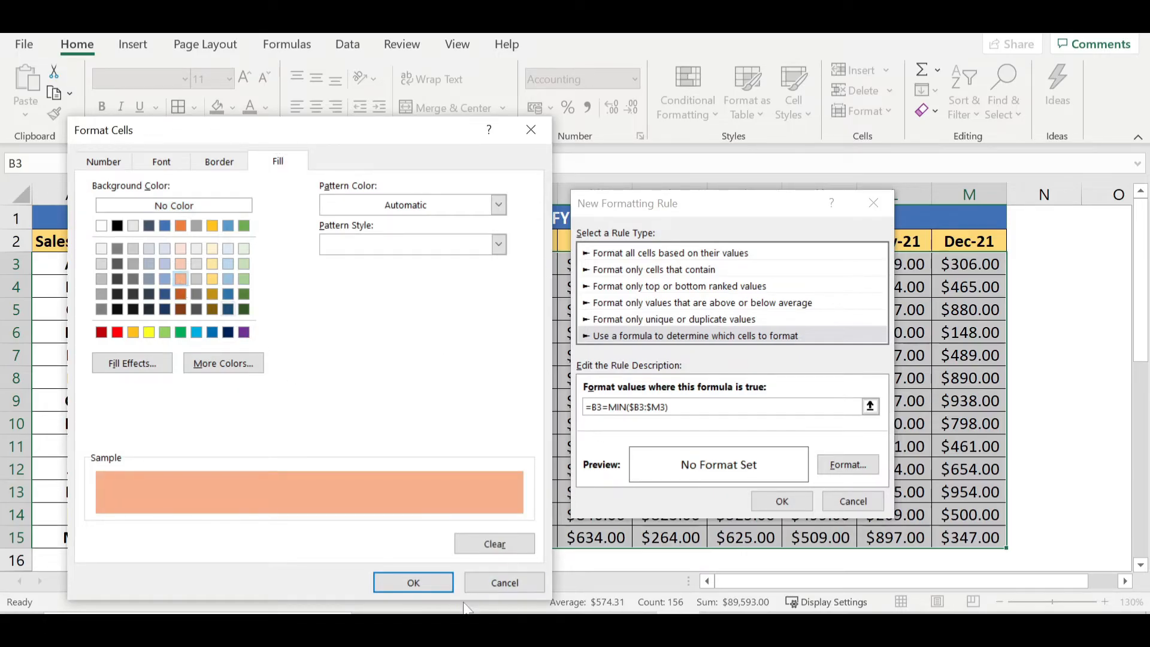
click(412, 582)
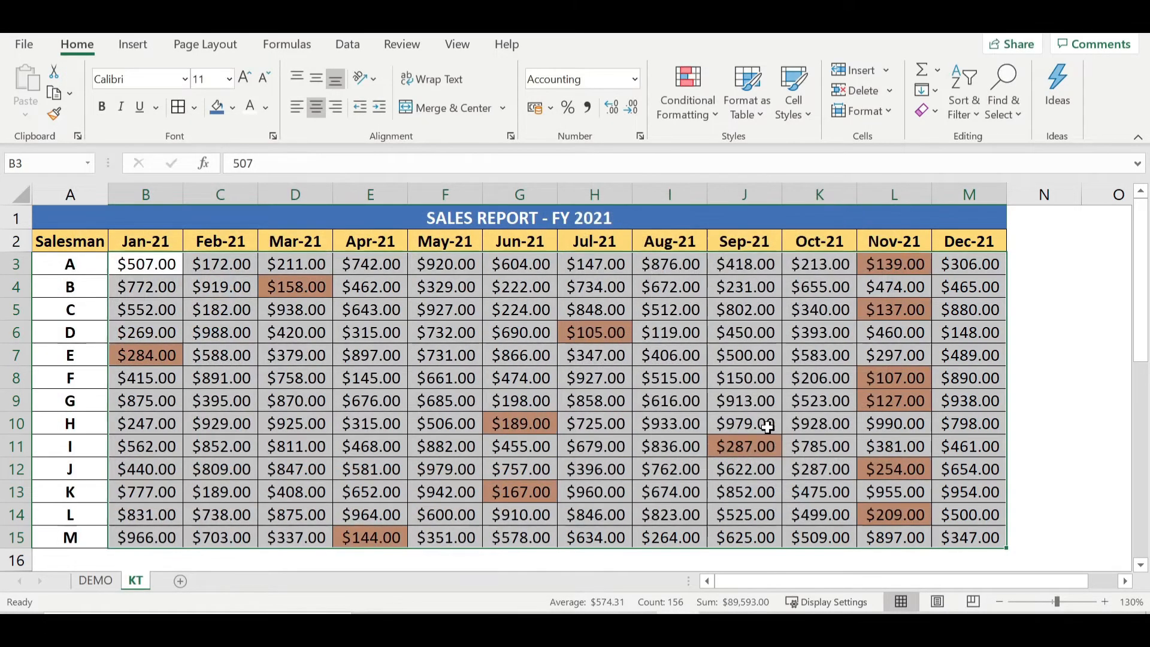
mouse_move(768, 332)
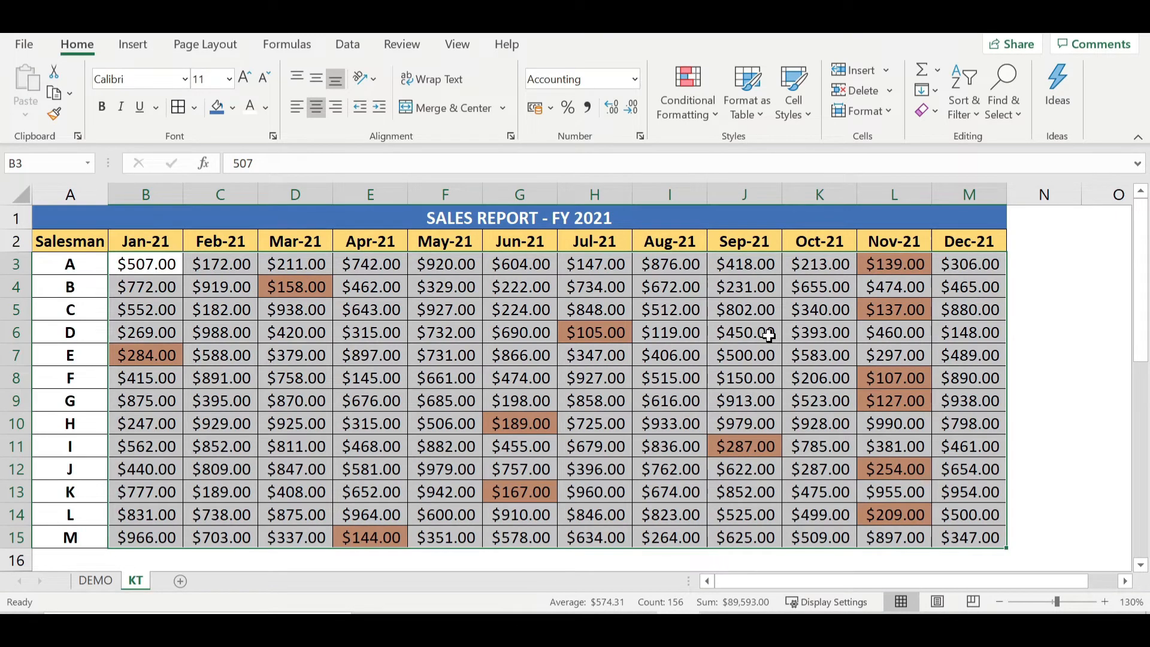
mouse_move(672, 364)
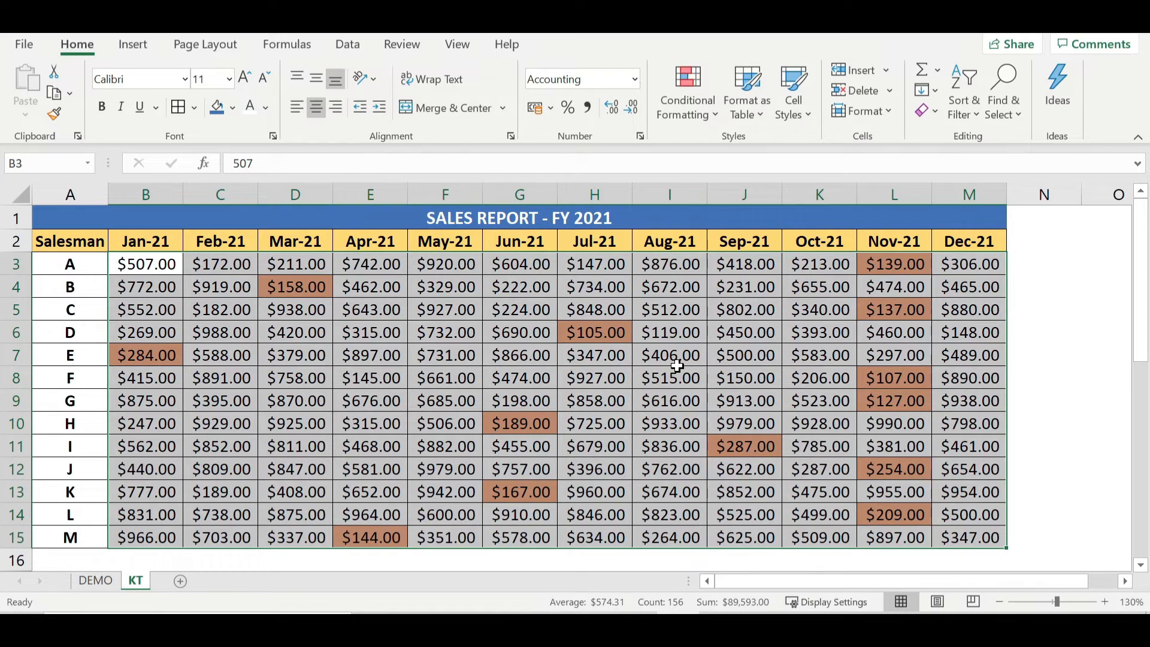
mouse_move(719, 320)
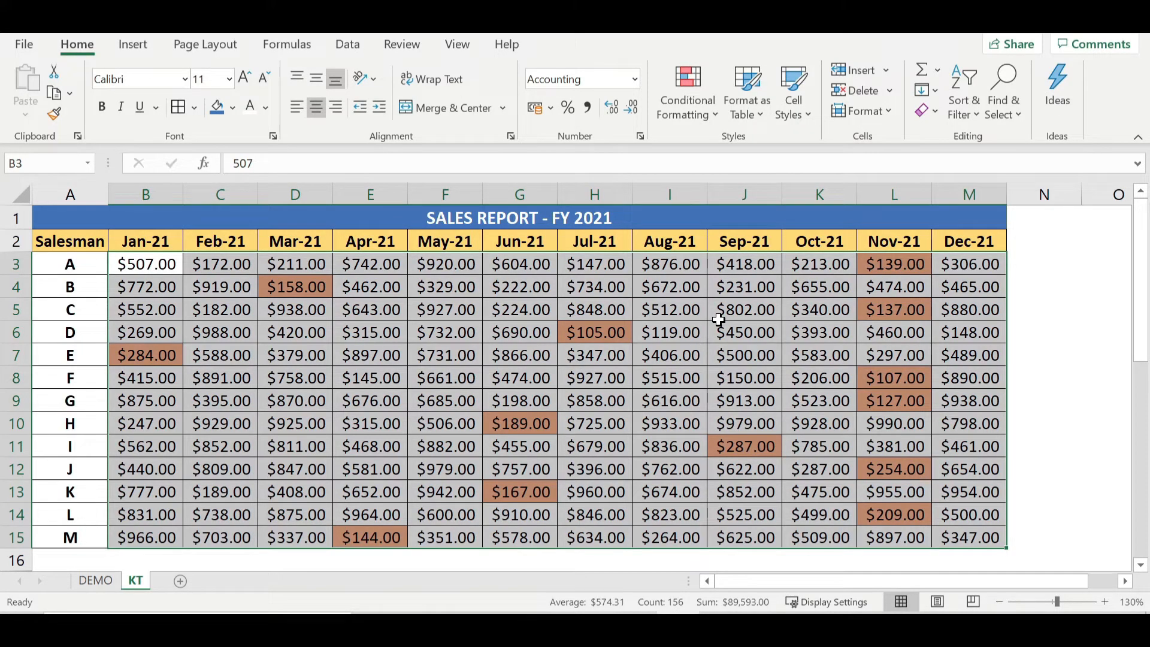
Start another formula-based rule with the formula =B3=MAX($B3:$M3)
click(686, 92)
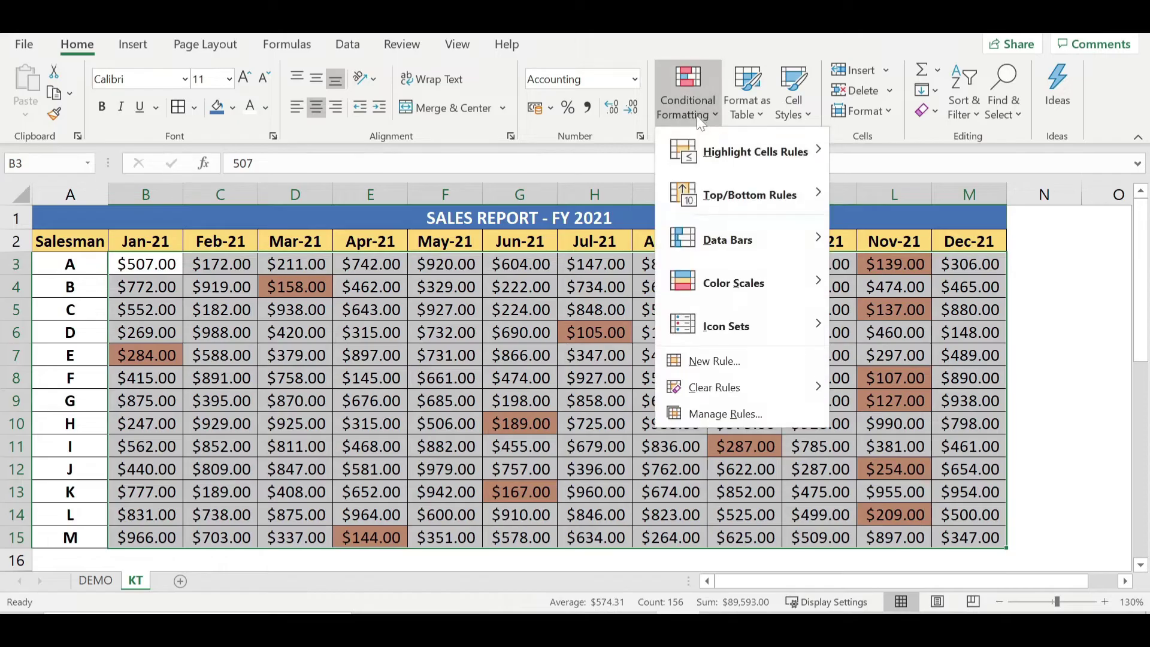
click(713, 361)
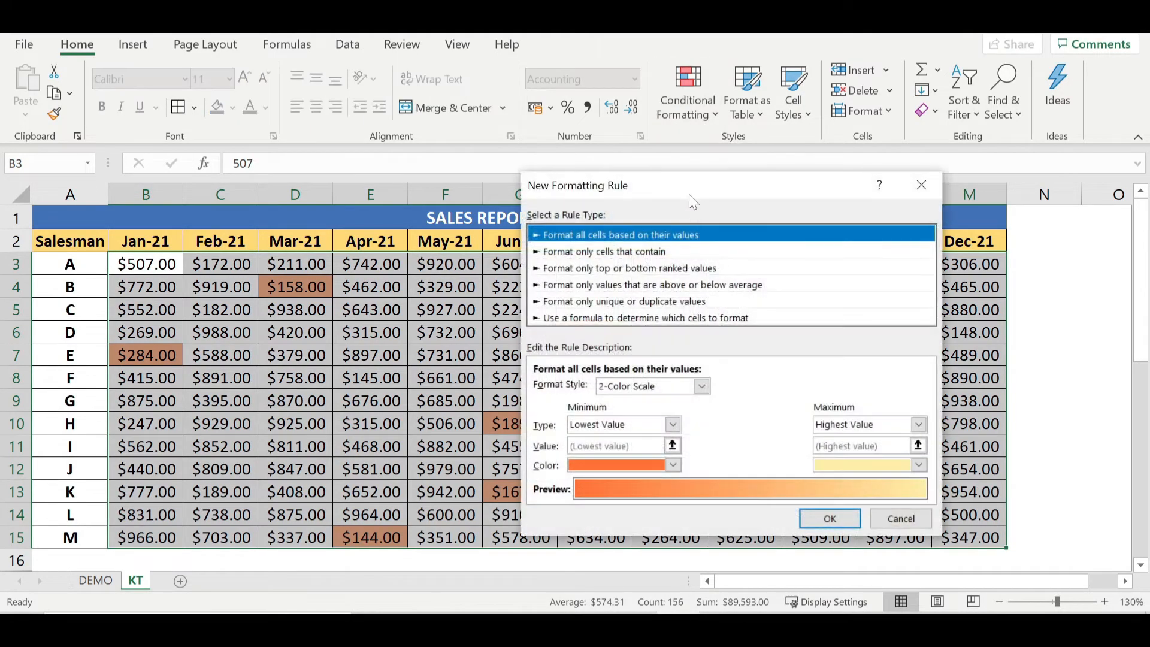
click(643, 318)
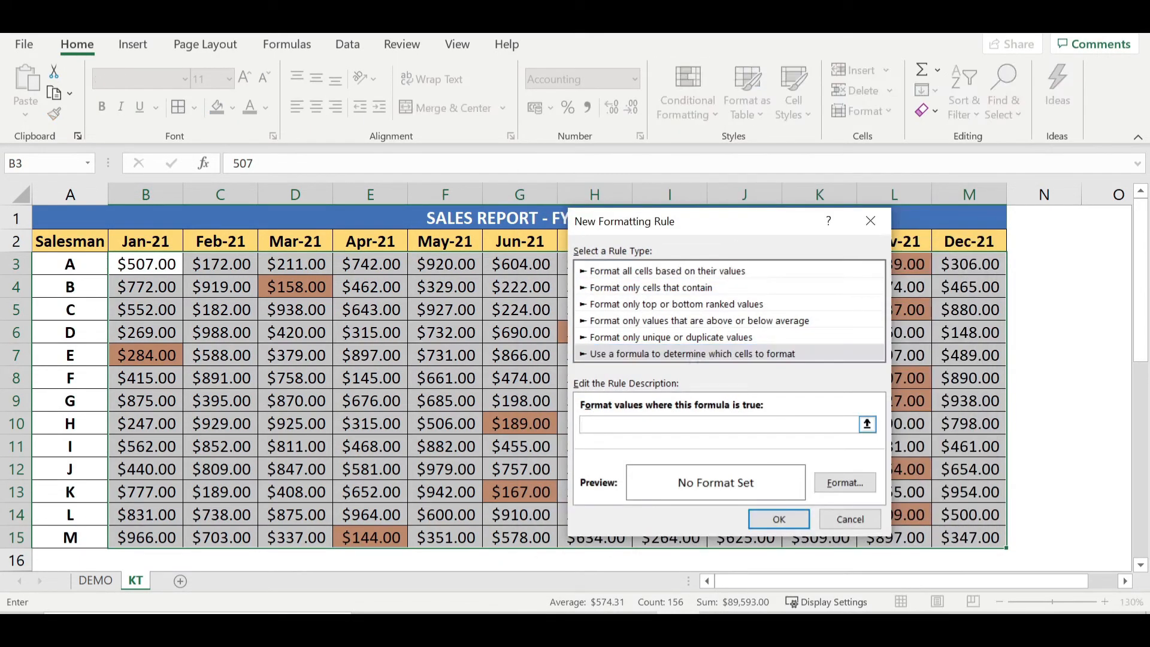
text(=B3)
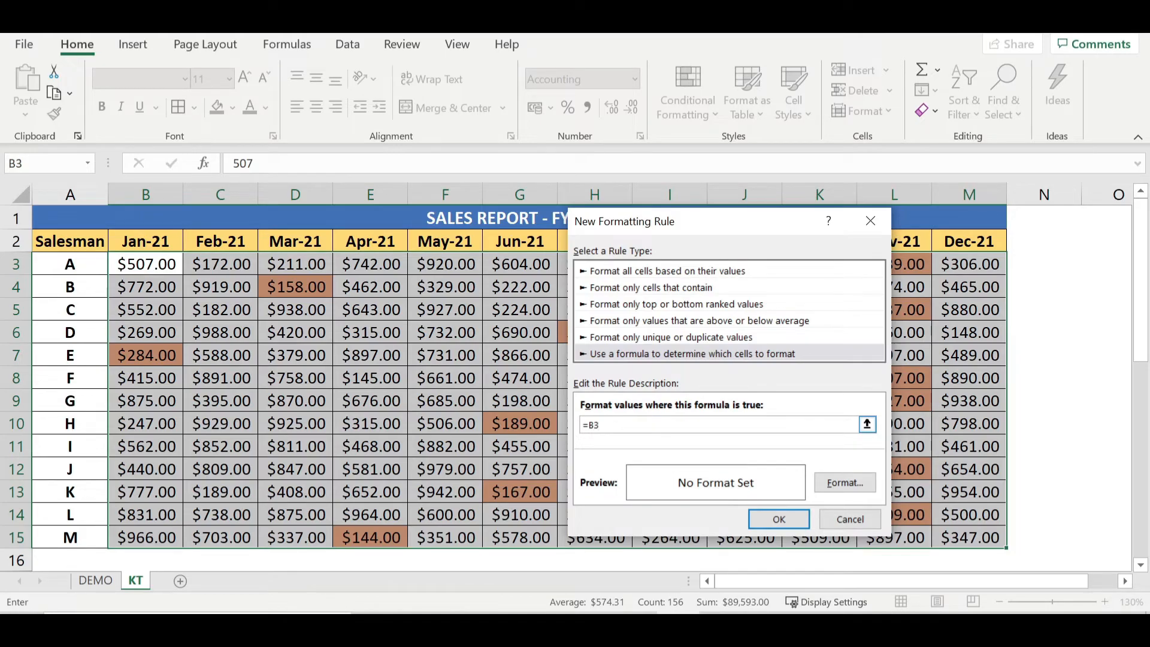
text(=)
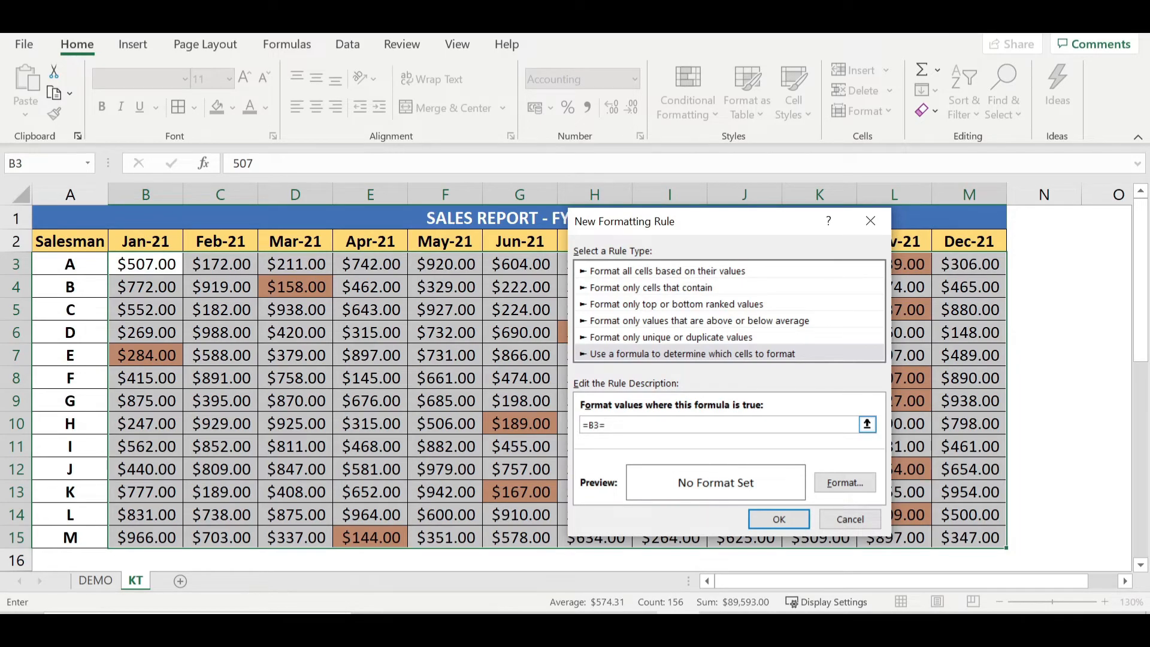
text(MAX)
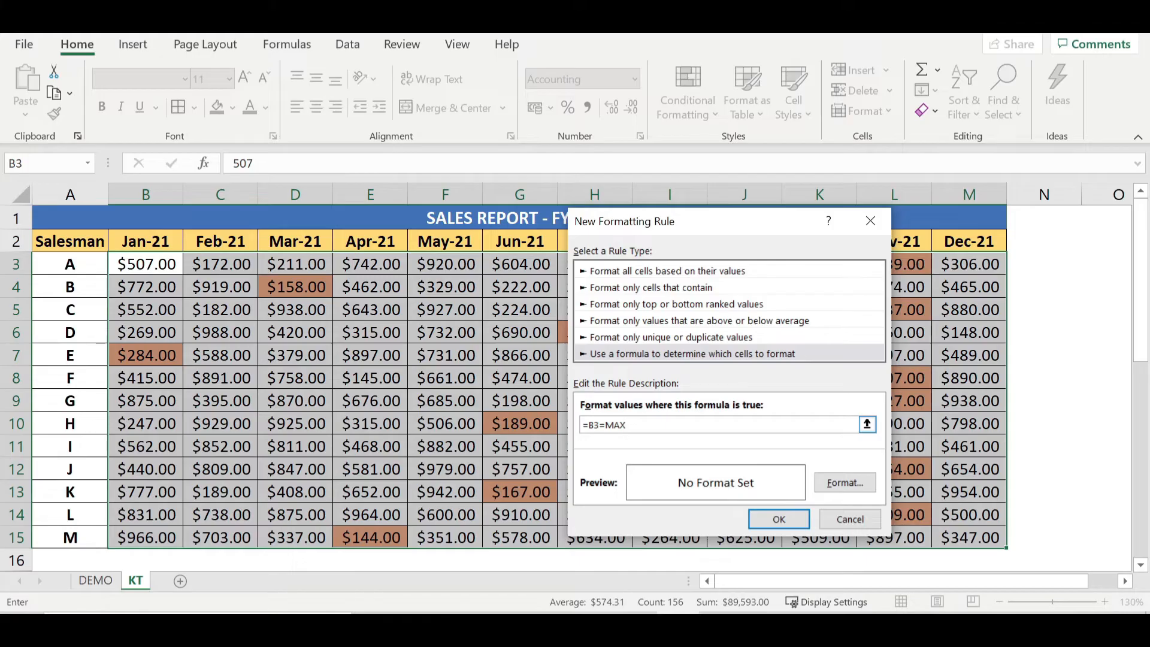
text((B3)
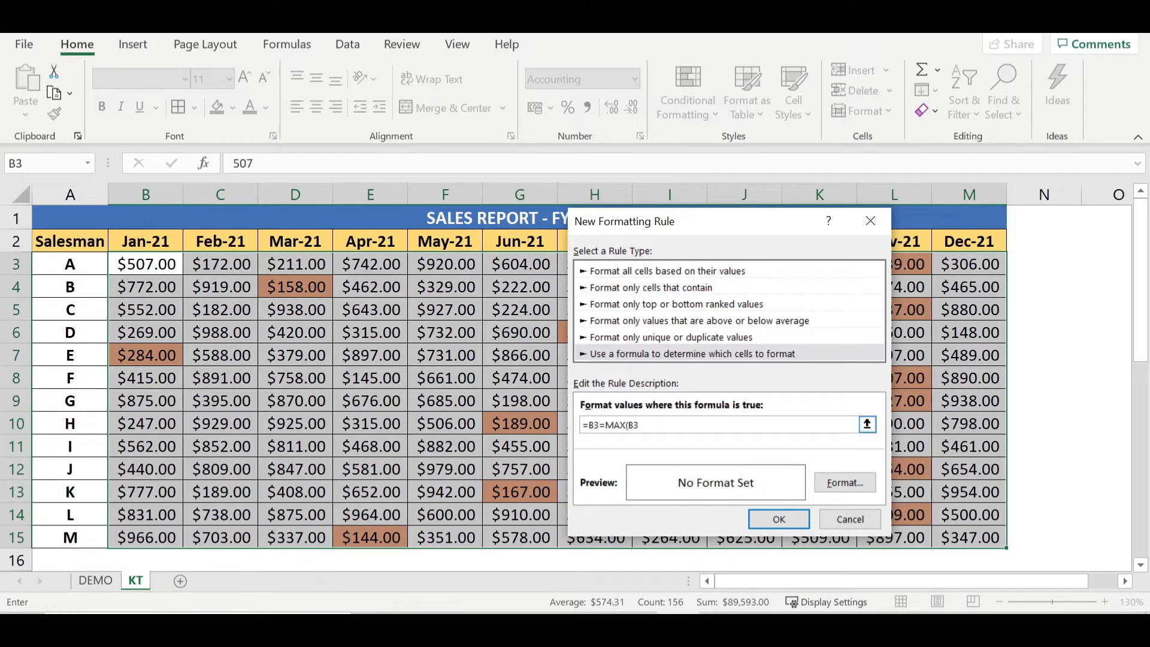
text(:M)
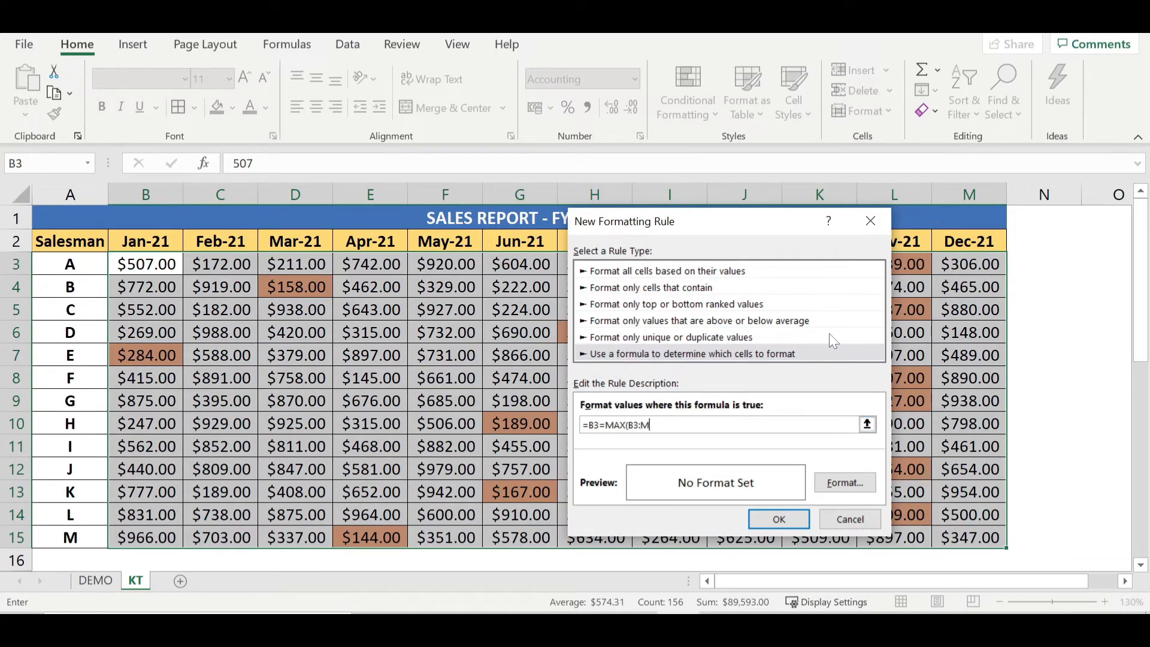
text(3))
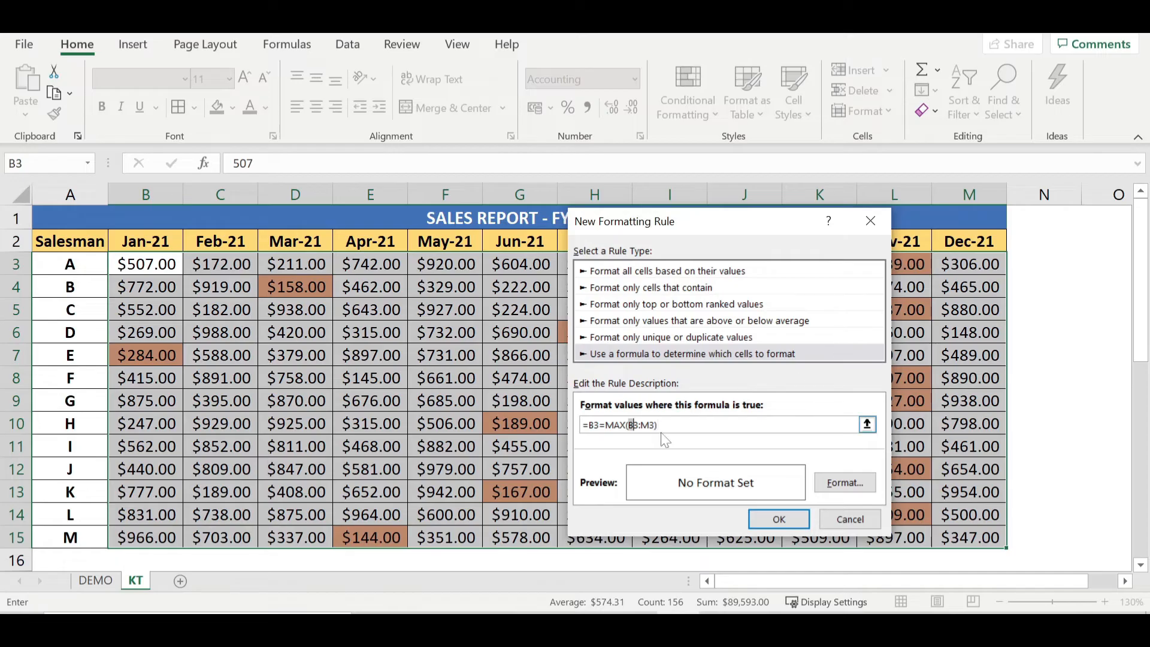
text($)
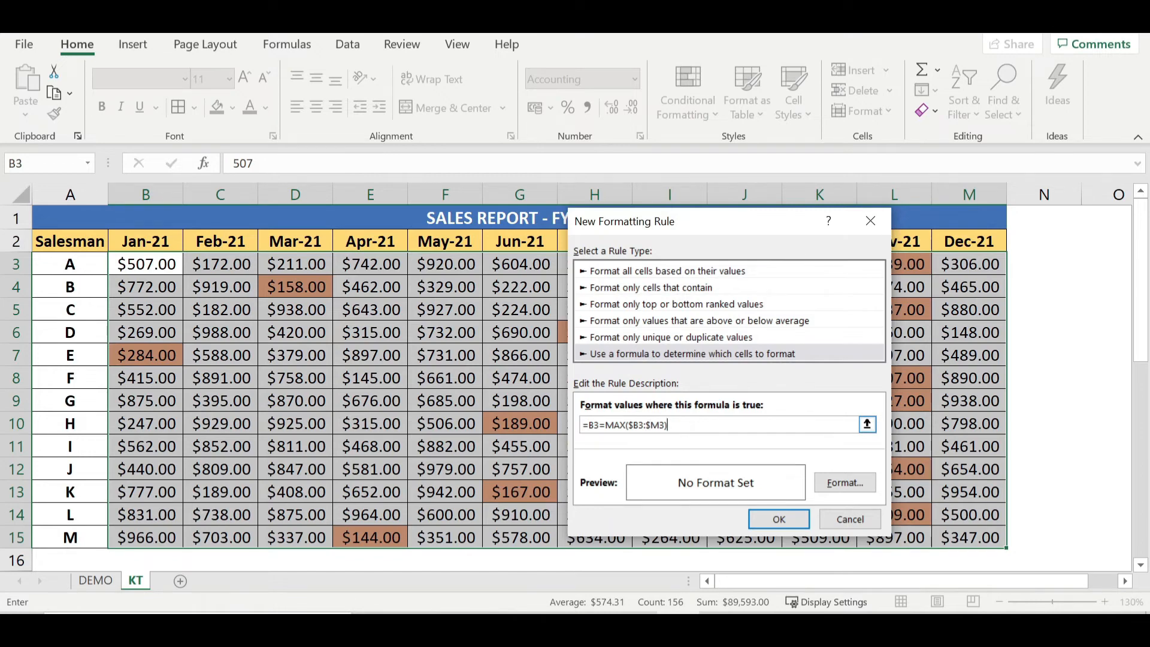
Give the maximum rule a green fill and confirm it
click(844, 481)
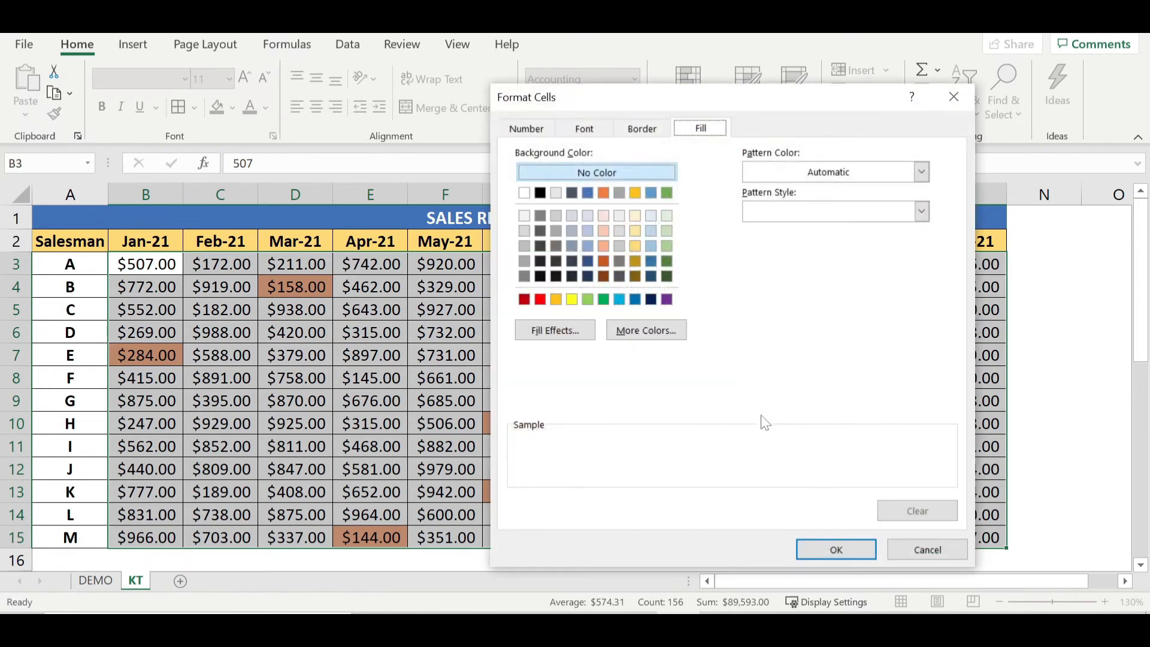
click(665, 192)
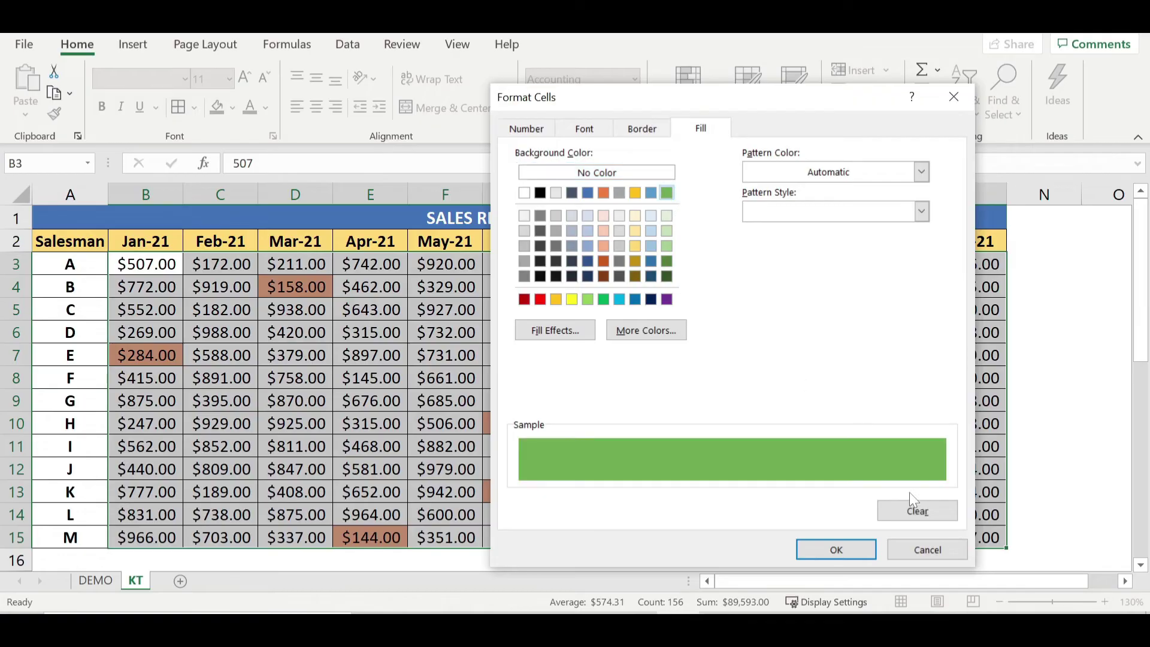
click(836, 549)
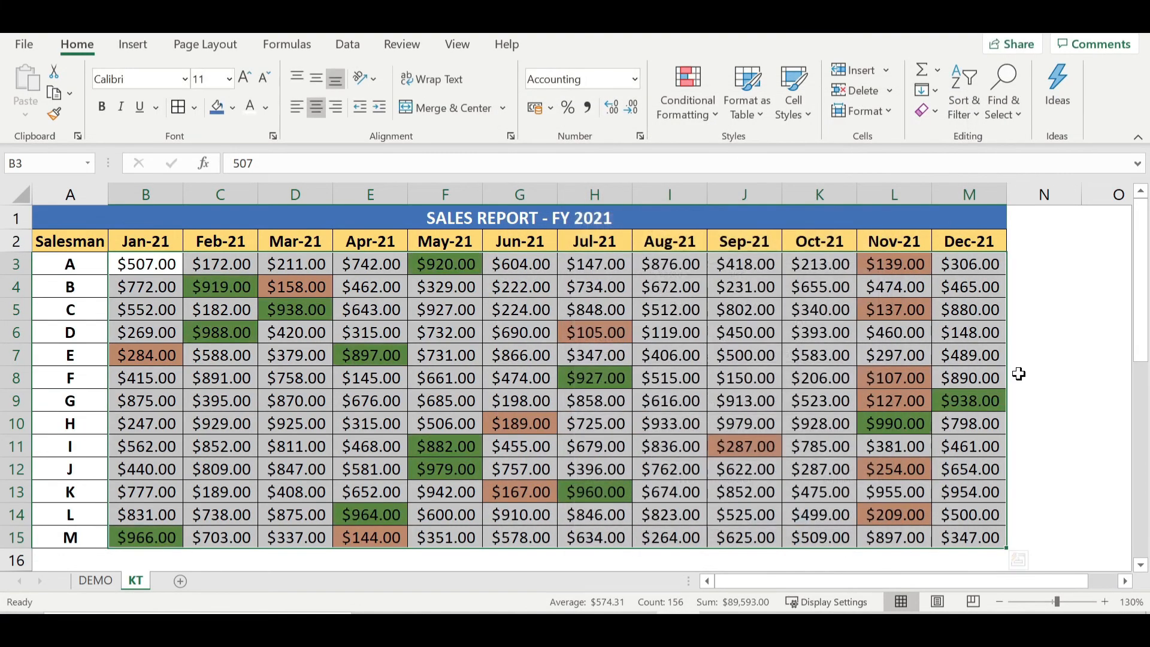
Enter 1000 in salesman A's Jul-21 cell (H3)
click(594, 264)
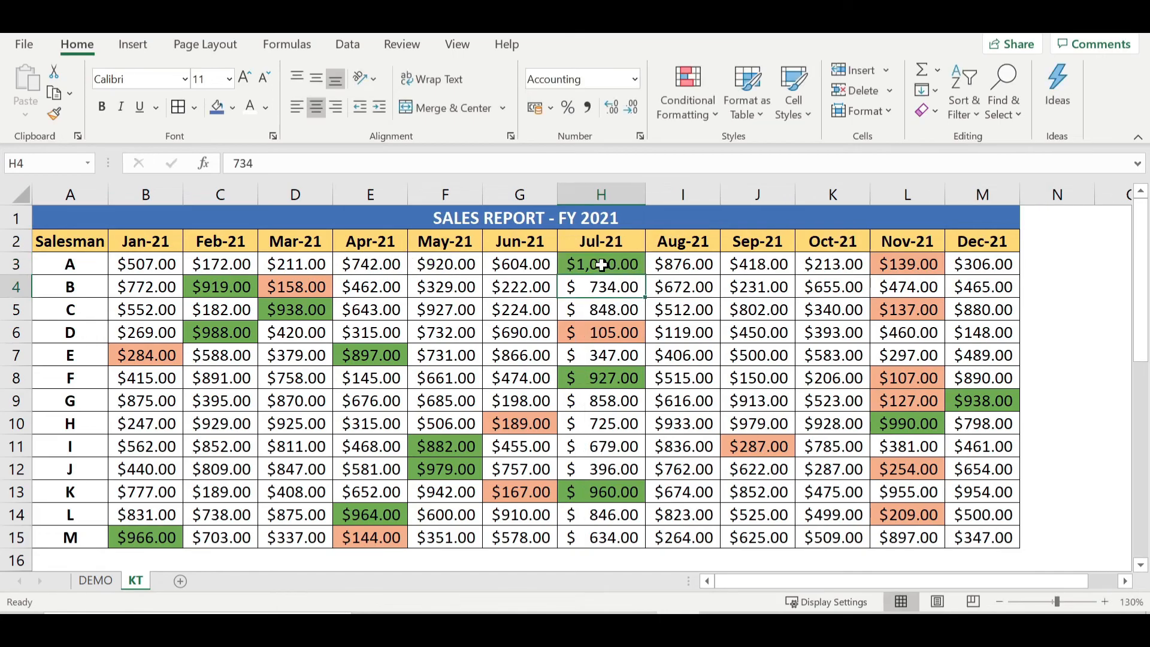
click(220, 536)
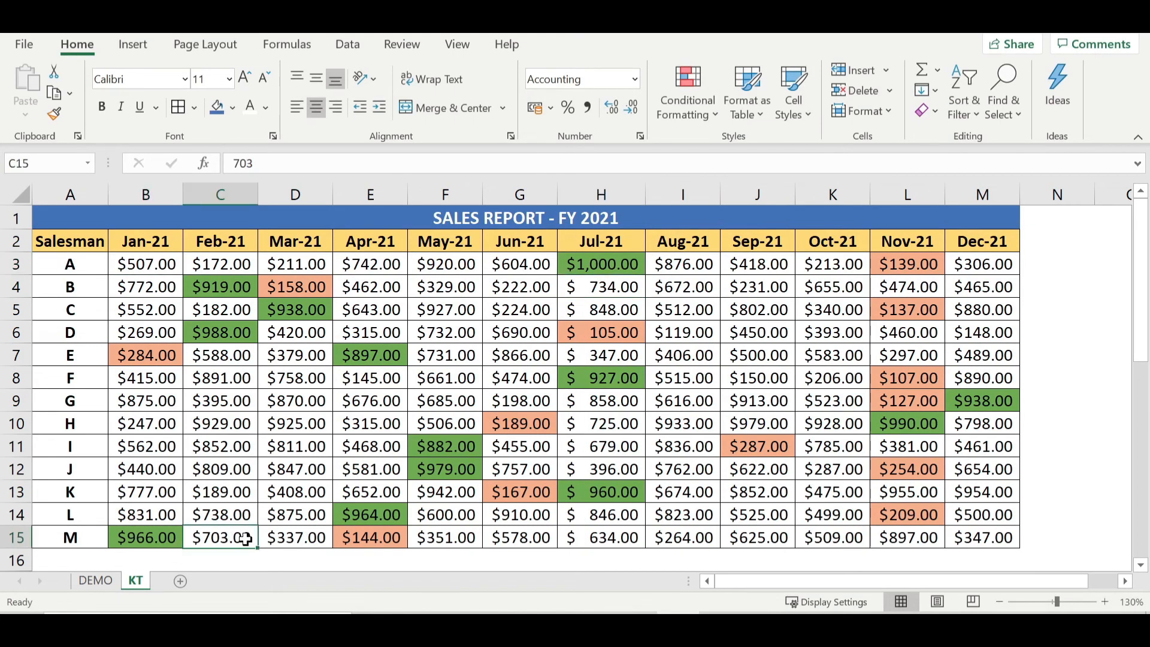